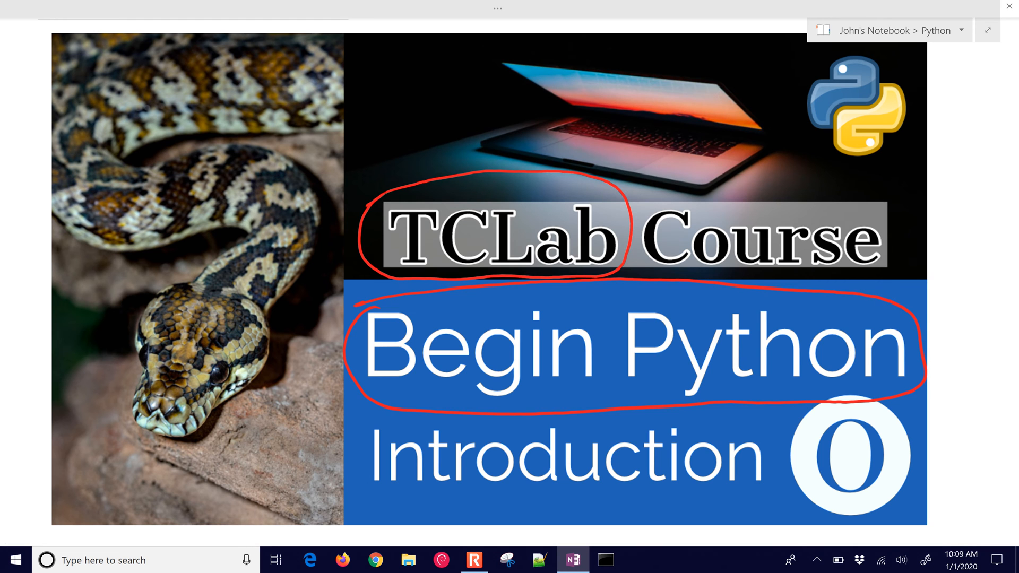
# Open the github.com/APMonitor/begin_python link below the annotated course image.
pyautogui.scroll(-3)
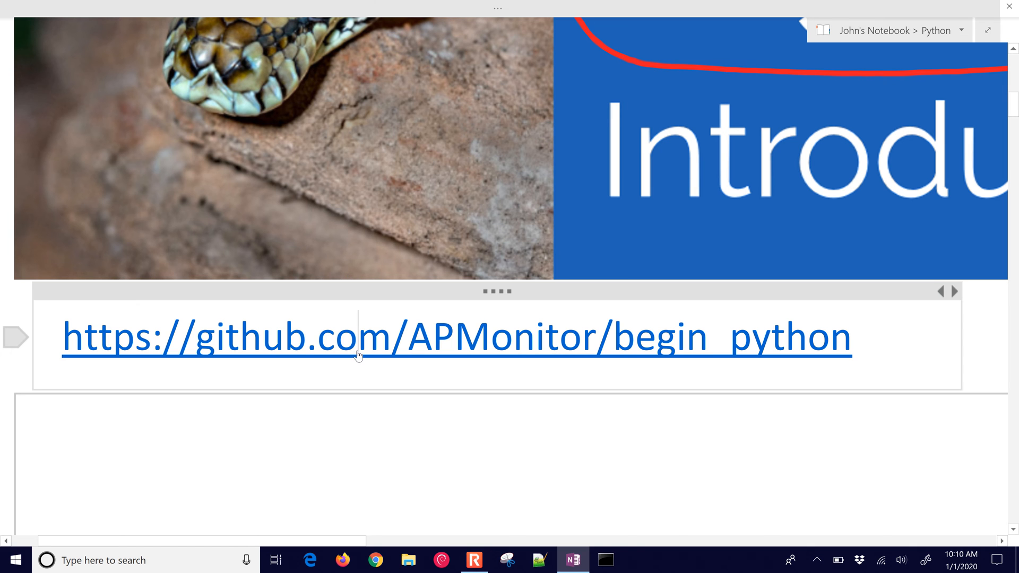
pyautogui.click(358, 337)
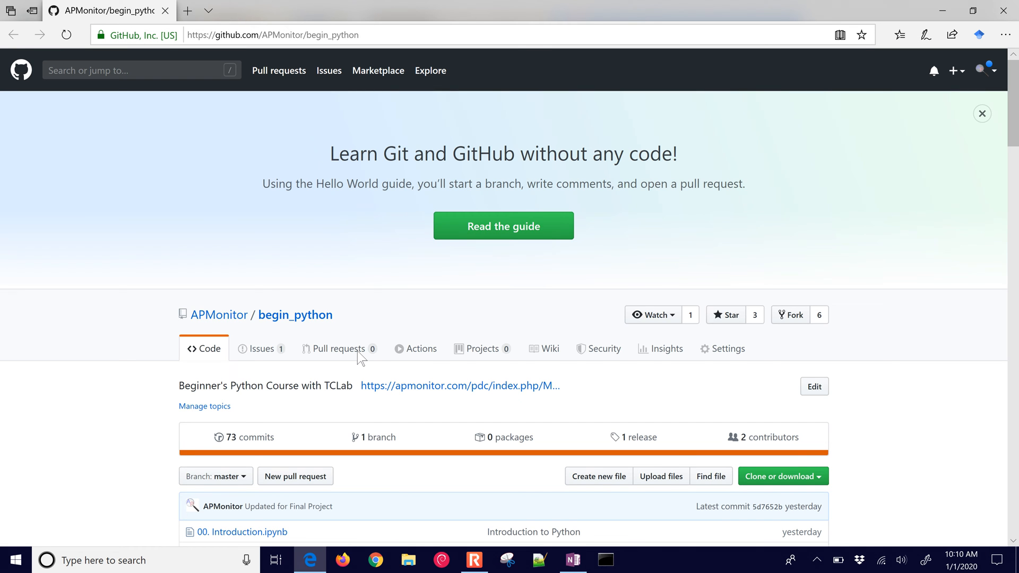
# Download the begin_python repository as a ZIP from GitHub, then minimize Edge.
pyautogui.scroll(-3)
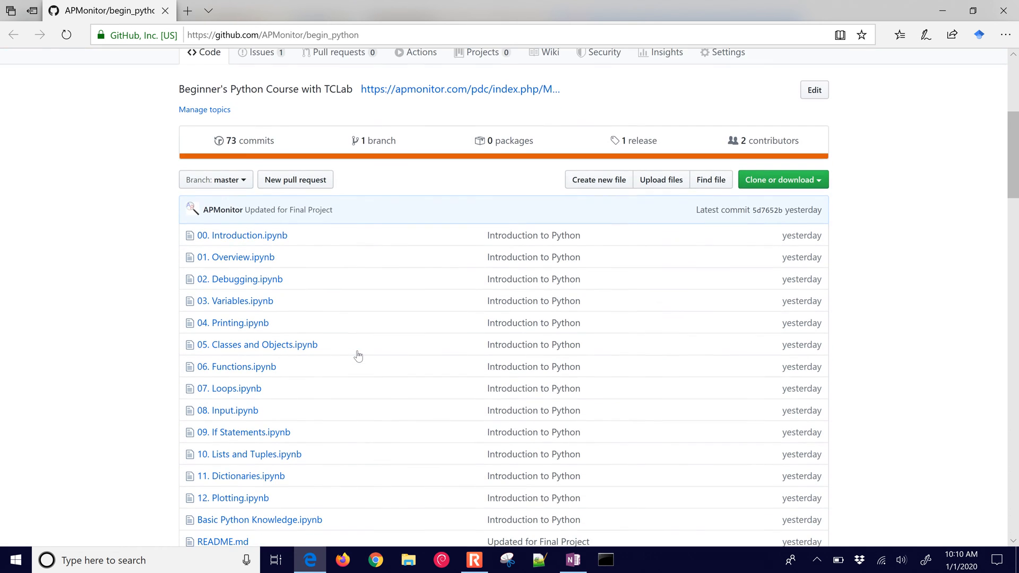
pyautogui.press('ctrl+plus')
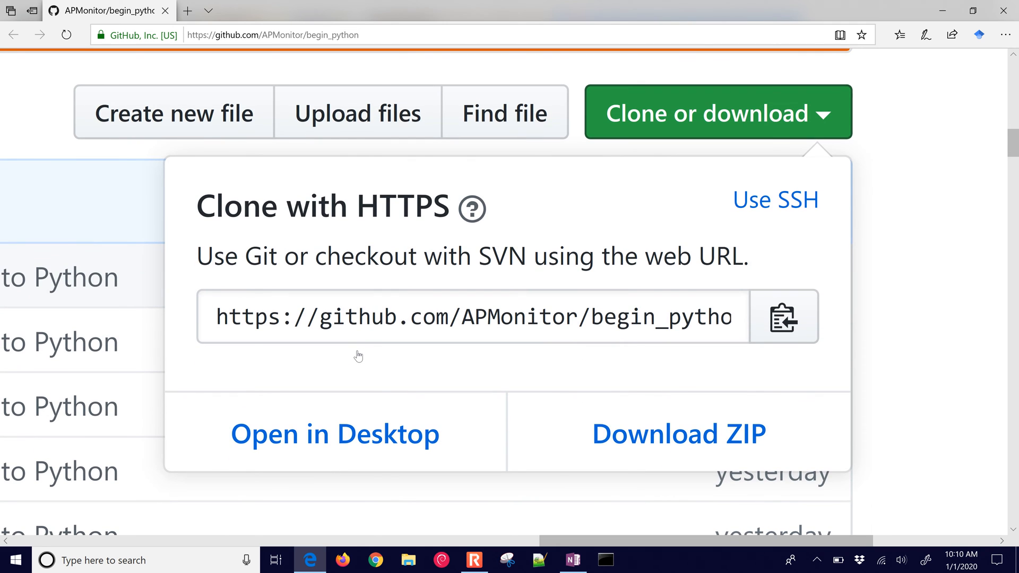
pyautogui.moveTo(374, 321)
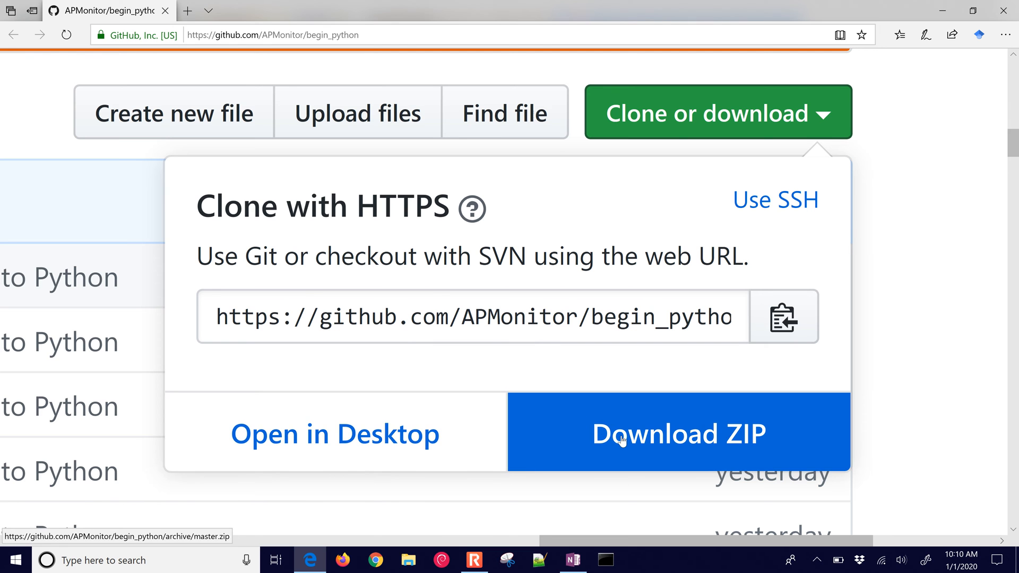
pyautogui.click(678, 433)
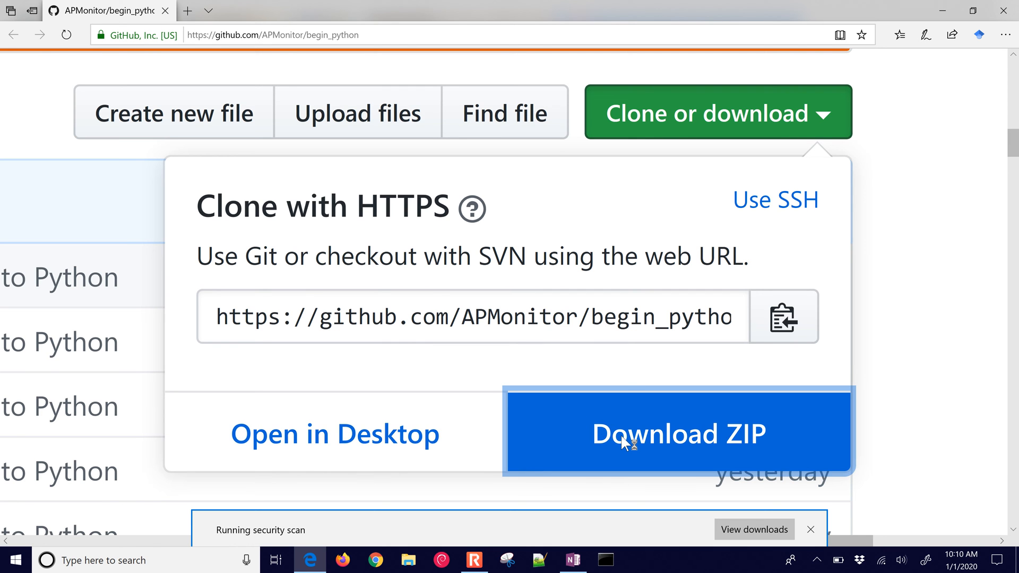
pyautogui.click(678, 433)
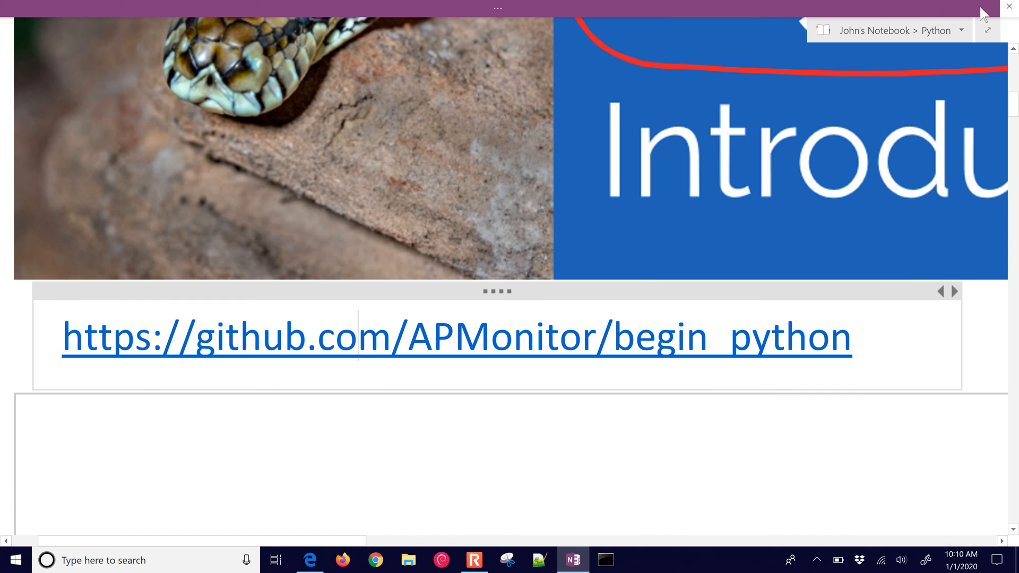
# Extract the downloaded begin_python-master ZIP into a folder on the desktop.
pyautogui.click(1012, 7)
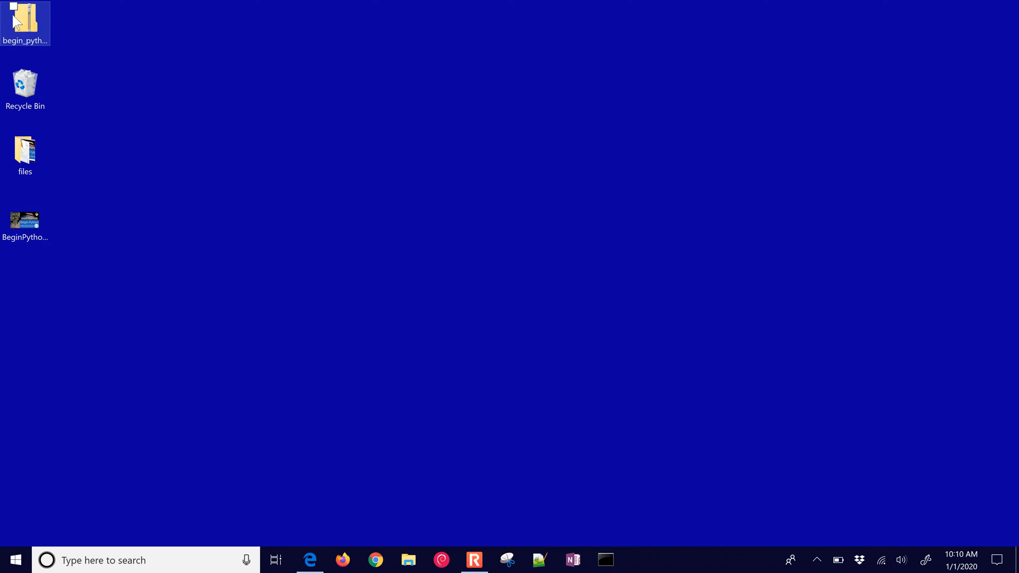
pyautogui.moveTo(25, 23); pyautogui.dragTo(176, 224)
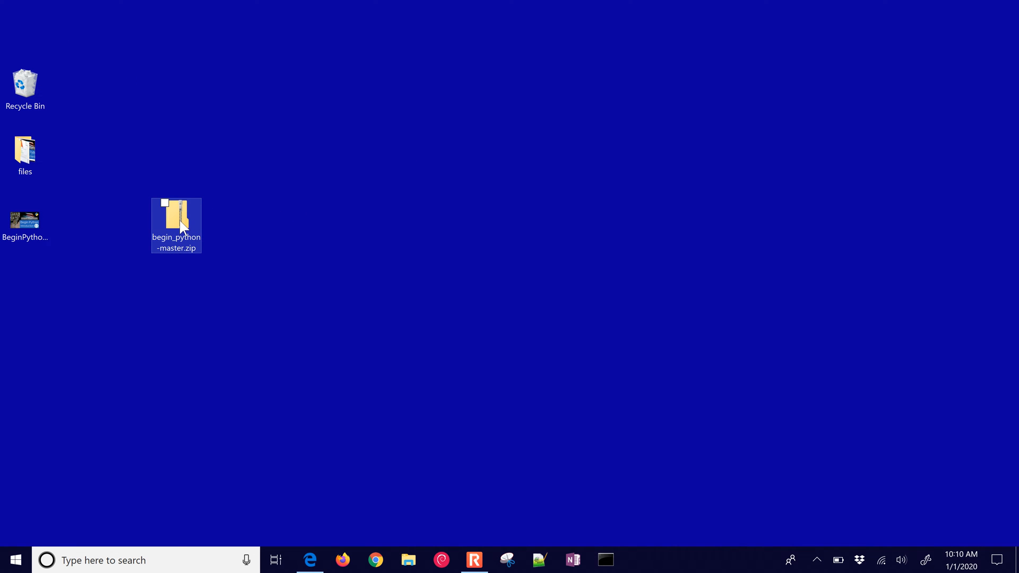
pyautogui.rightClick(176, 225)
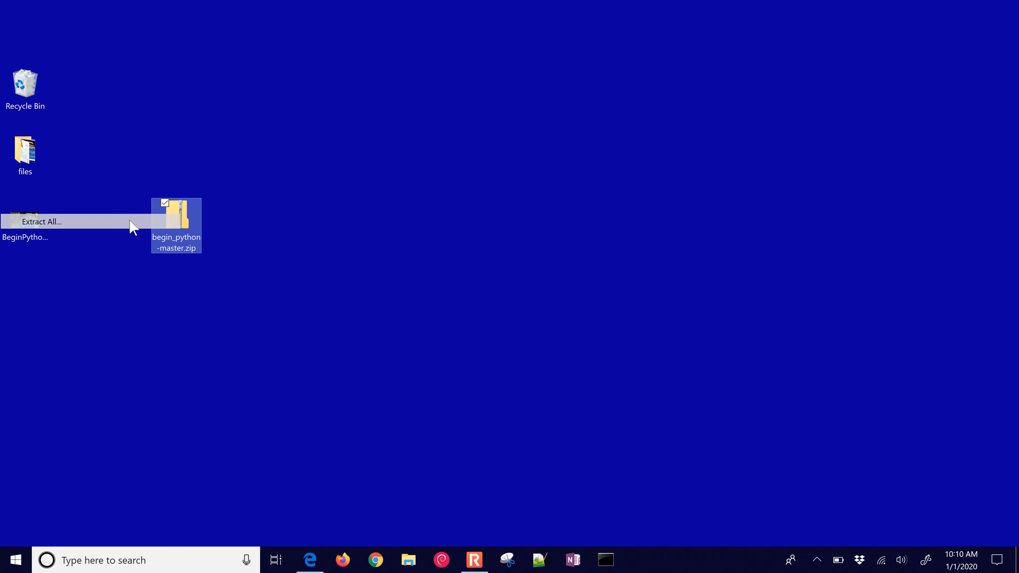
pyautogui.click(41, 222)
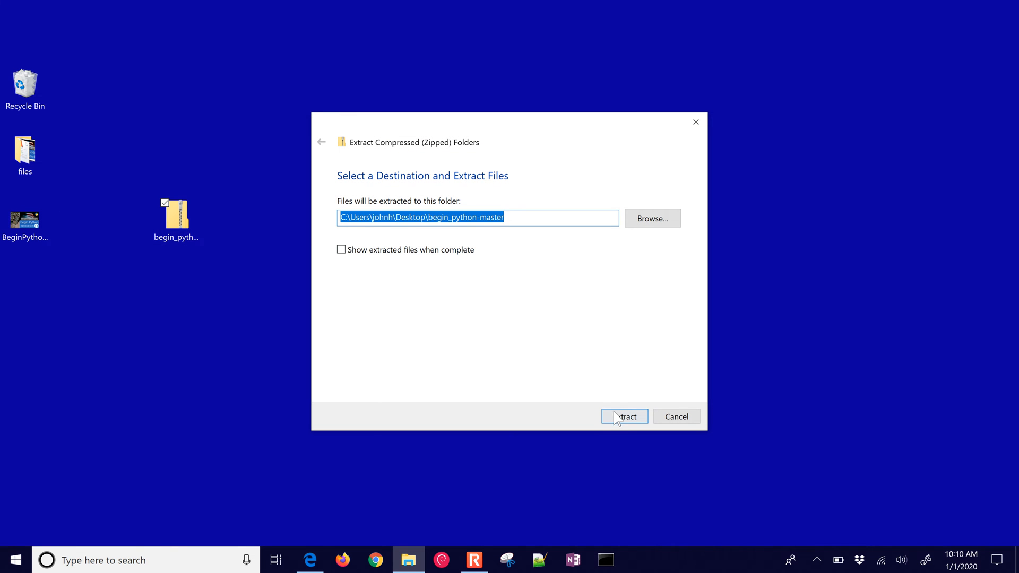
pyautogui.click(623, 416)
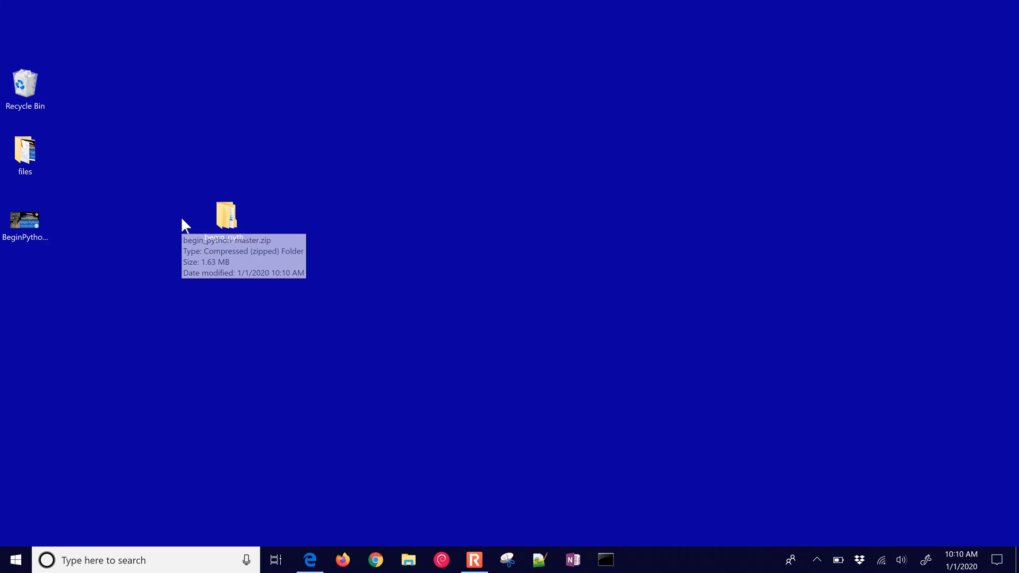
# Drag the inner begin_python folder out of the extracted folder onto the desktop.
pyautogui.doubleClick(226, 214)
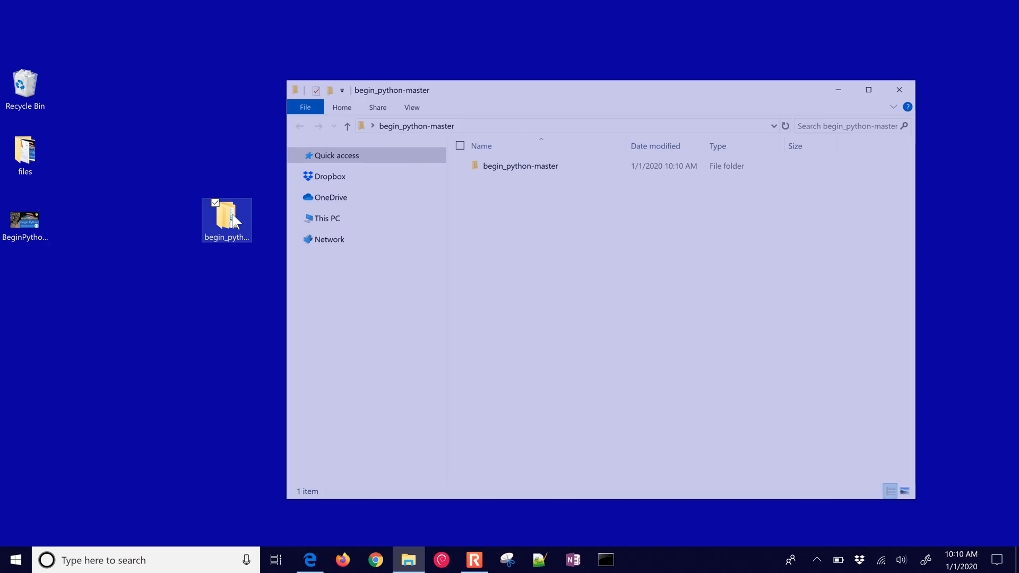
pyautogui.click(519, 165)
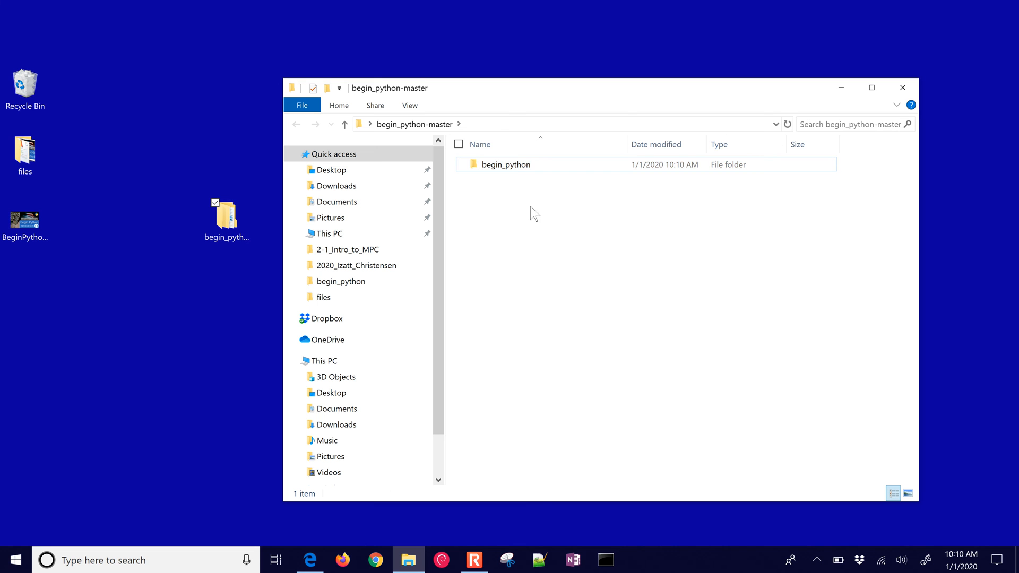
pyautogui.moveTo(507, 164); pyautogui.dragTo(87, 305)
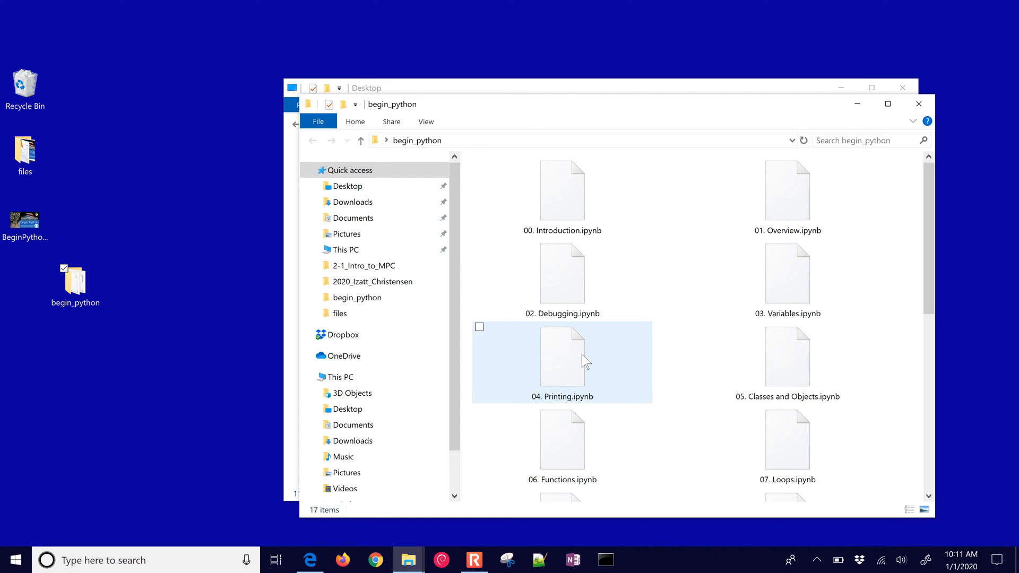
pyautogui.moveTo(585, 357)
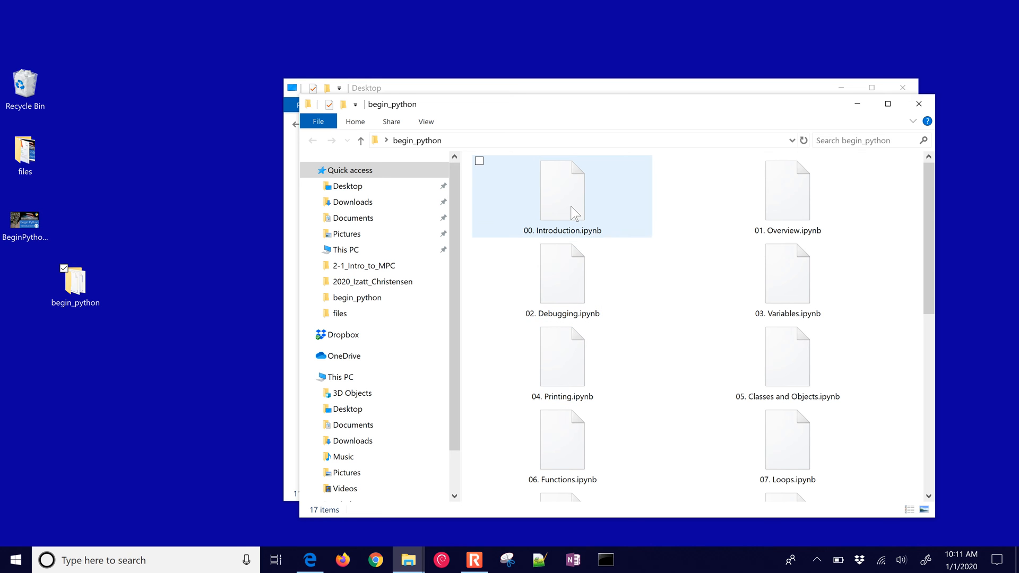
# Try opening 00. Introduction.ipynb from the desktop begin_python folder.
pyautogui.rightClick(560, 188)
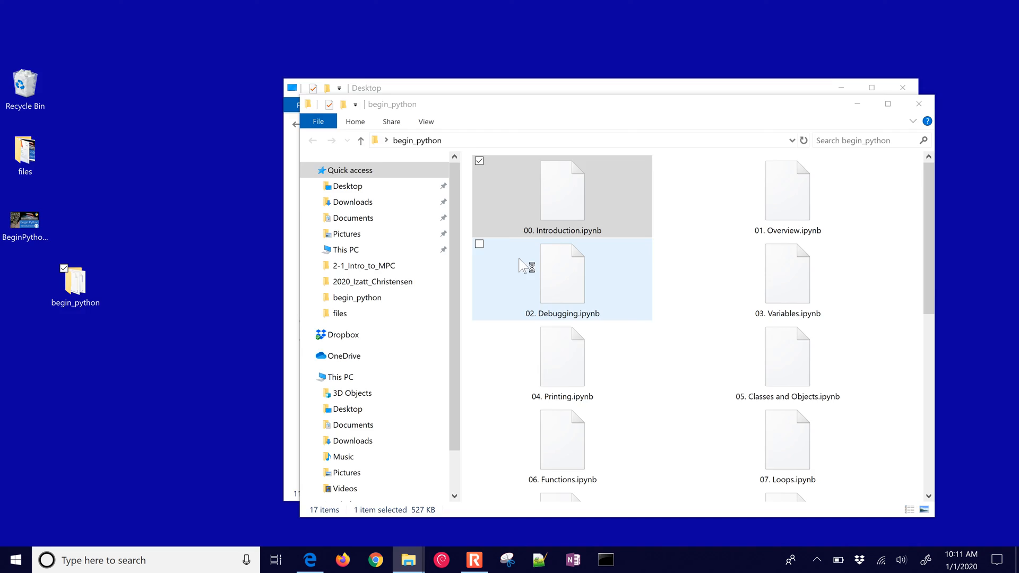
pyautogui.doubleClick(561, 190)
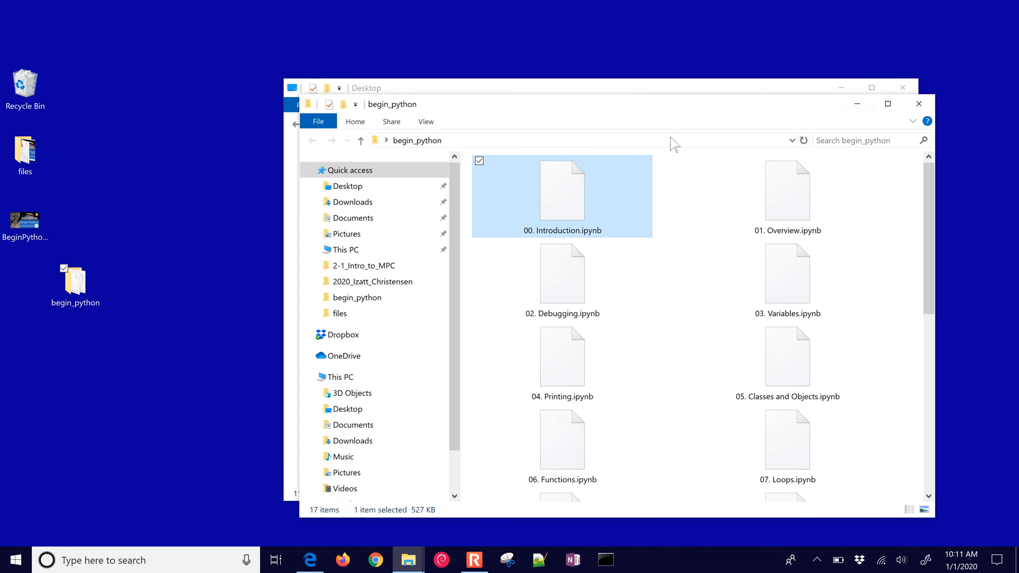
pyautogui.moveTo(579, 234)
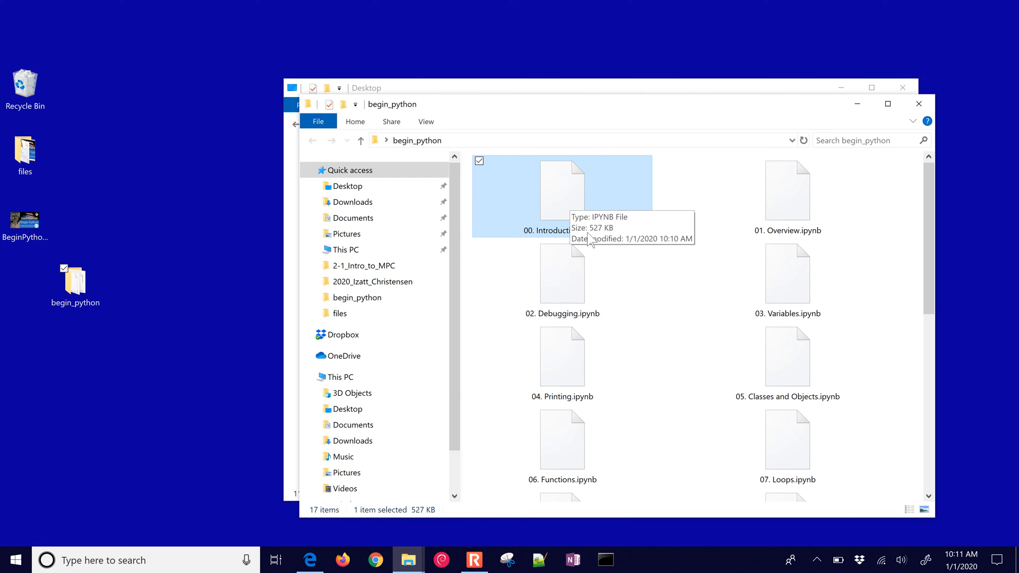
pyautogui.moveTo(648, 242)
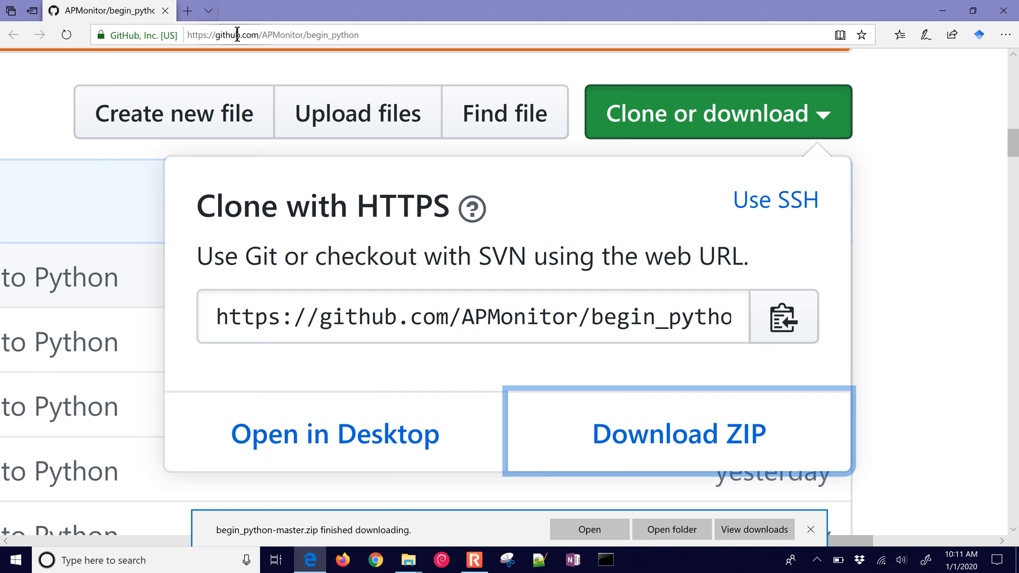
# Search anaconda.com and download the Python 3.7 Anaconda installer for Windows.
pyautogui.write('anaconda.com')
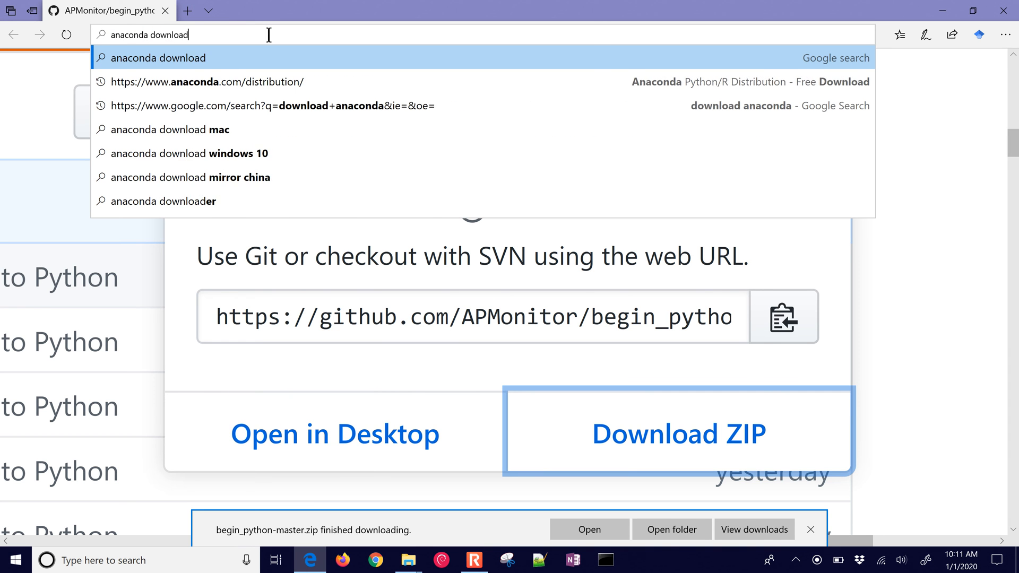
pyautogui.click(157, 58)
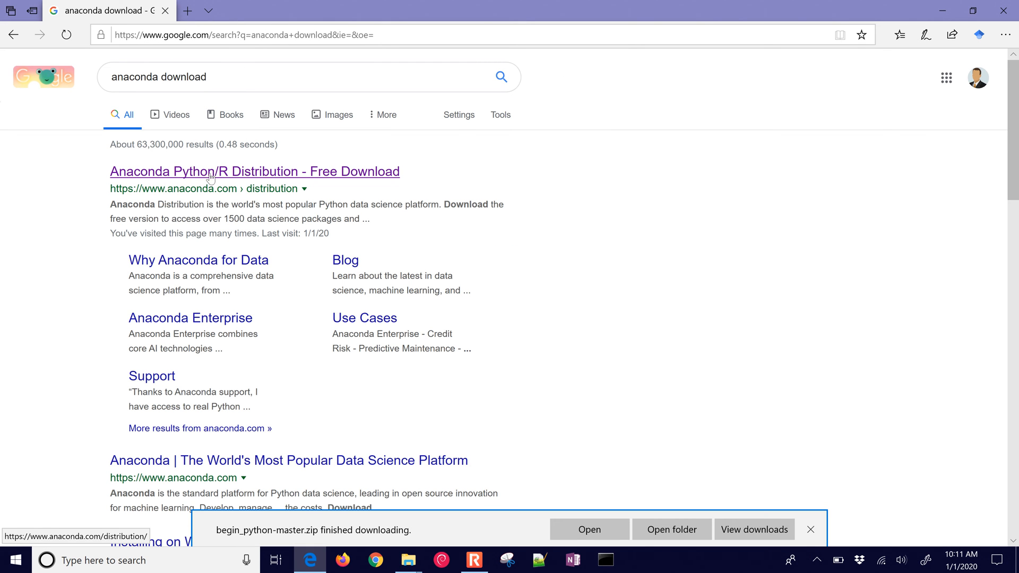
pyautogui.click(255, 171)
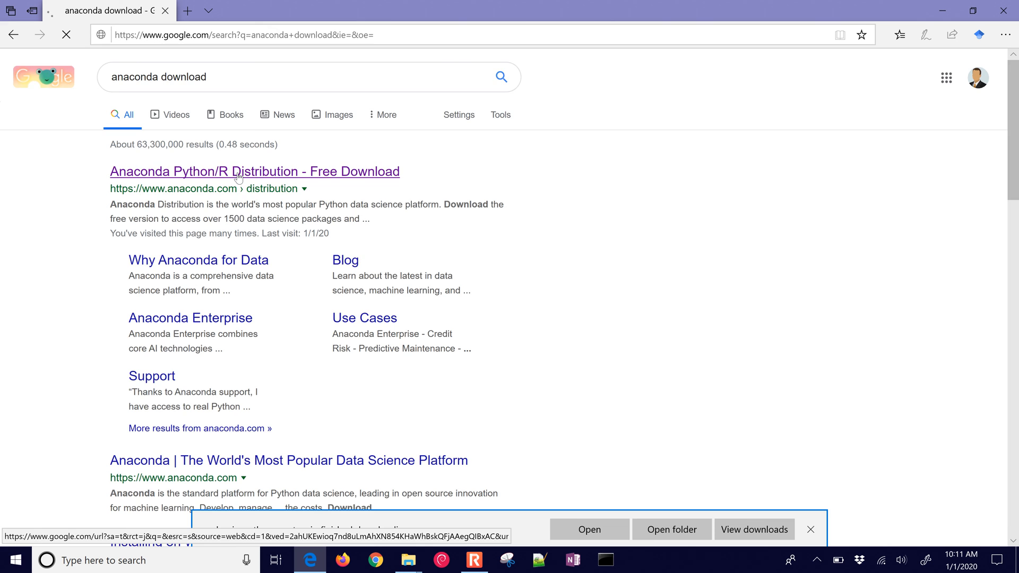
pyautogui.click(255, 170)
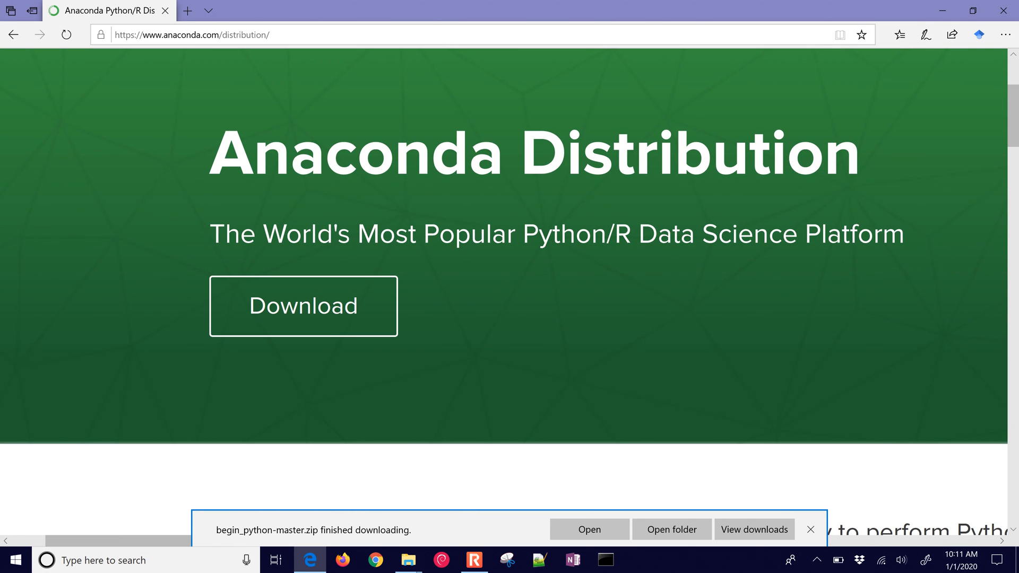
pyautogui.click(302, 306)
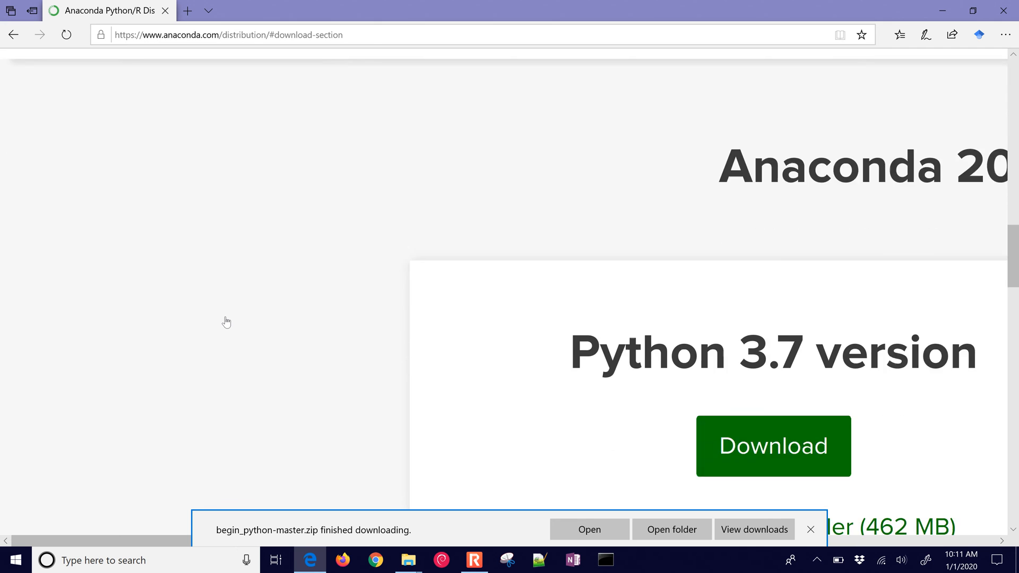
pyautogui.scroll(-3)
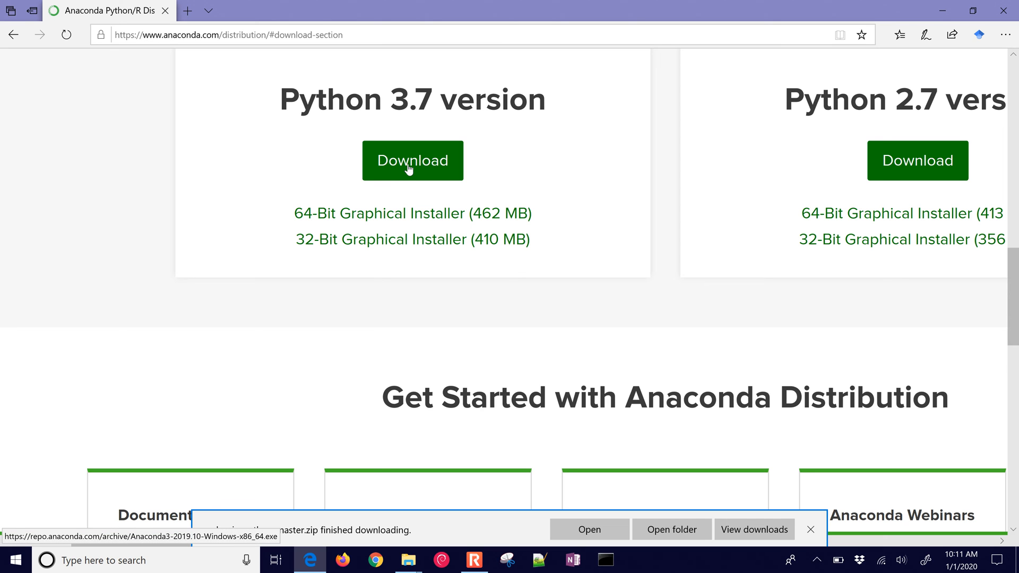
pyautogui.moveTo(400, 183)
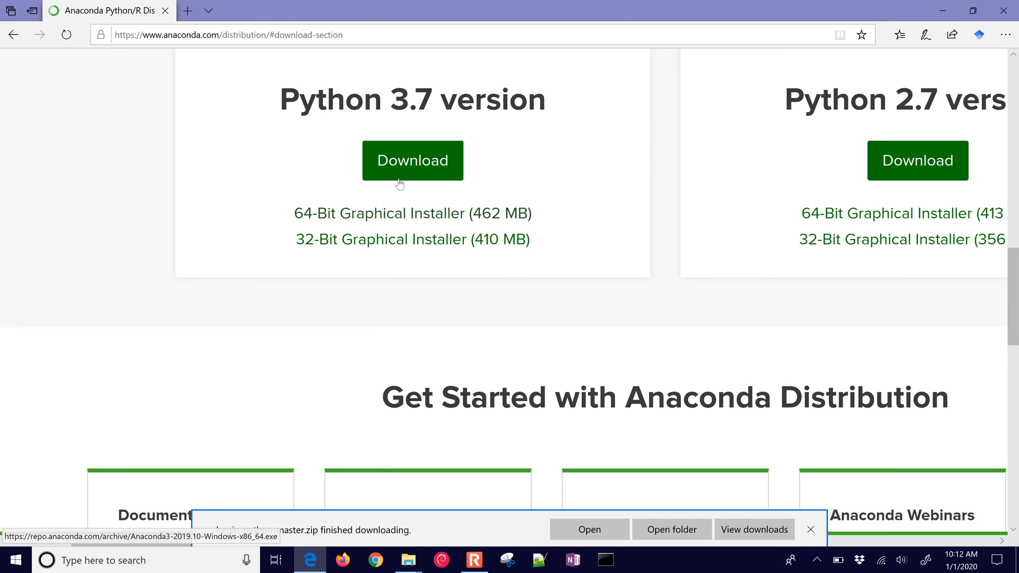
pyautogui.click(412, 160)
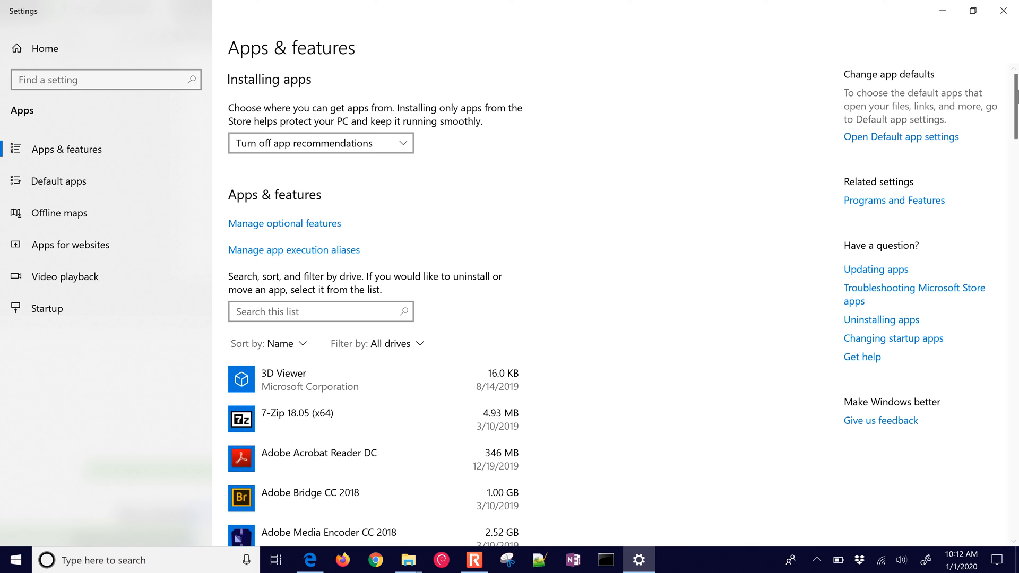
# Select Anaconda3 2019.10 (Python 3.7.4 64-bit) in Apps & features to show Modify/Uninstall.
pyautogui.scroll(-3)
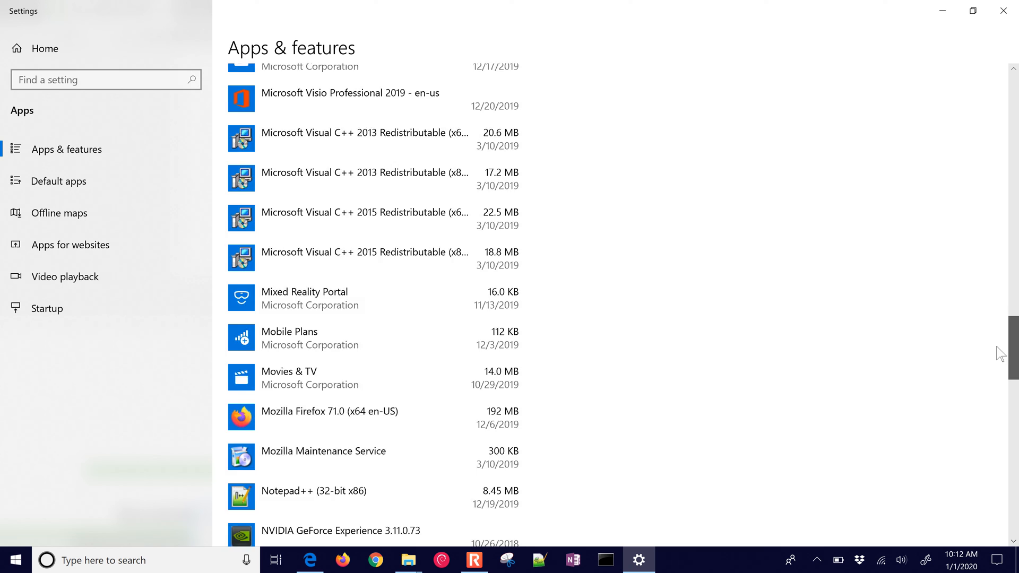
pyautogui.scroll(3)
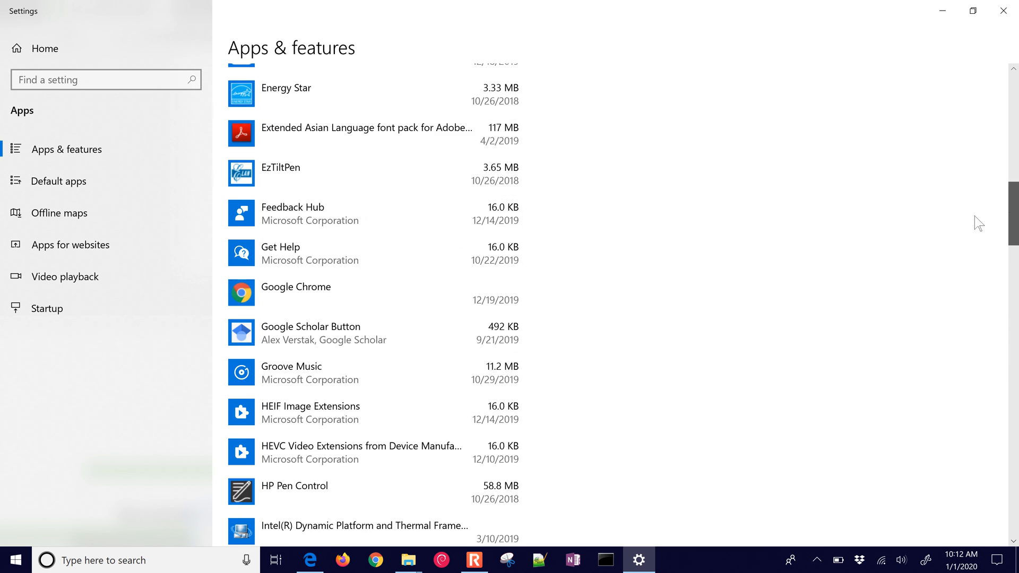
pyautogui.scroll(3)
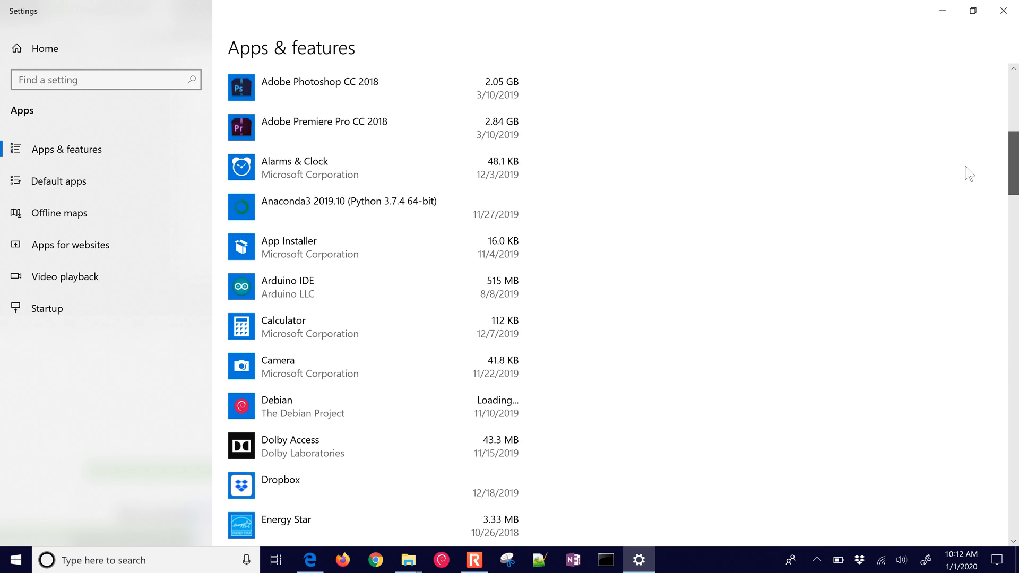
pyautogui.click(370, 208)
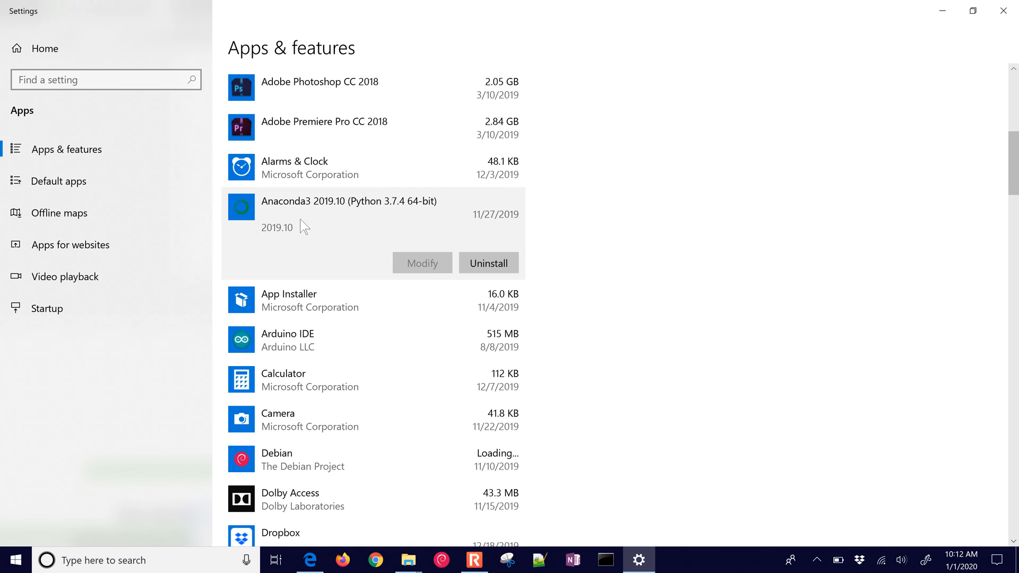
pyautogui.moveTo(489, 263)
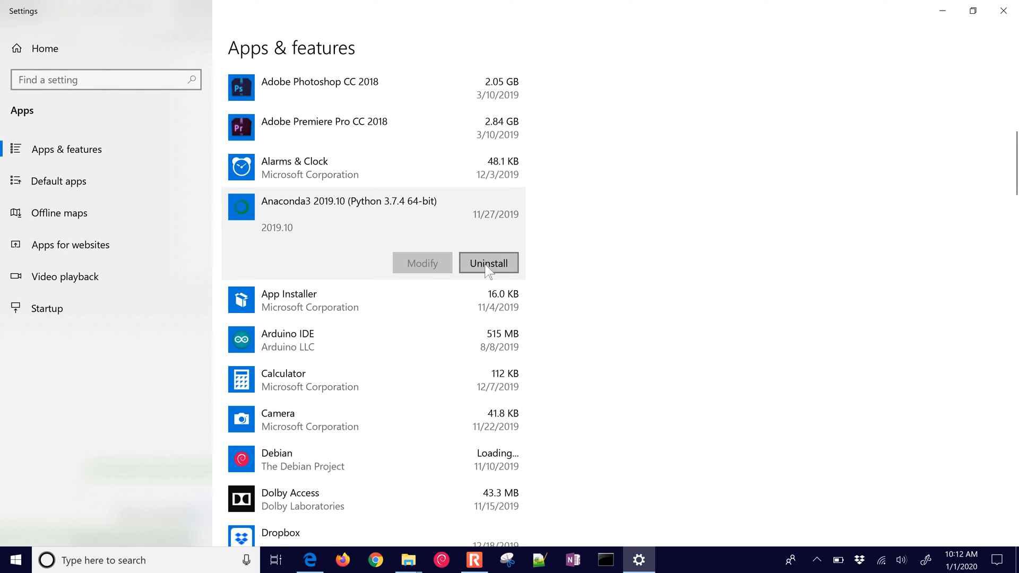
pyautogui.moveTo(1003, 12)
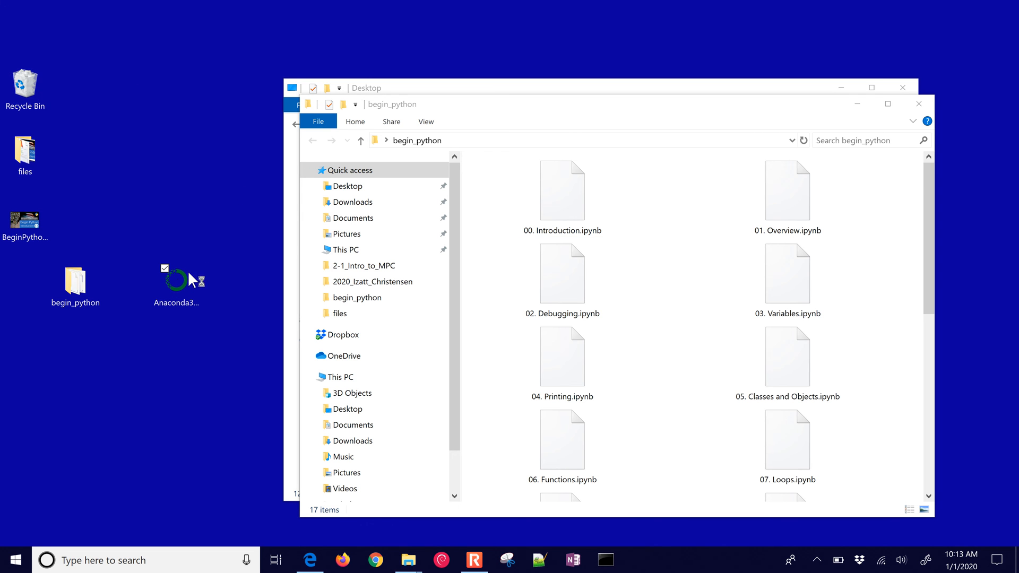
# Step through Anaconda3 Setup to the install location page, then cancel and exit.
pyautogui.click(919, 103)
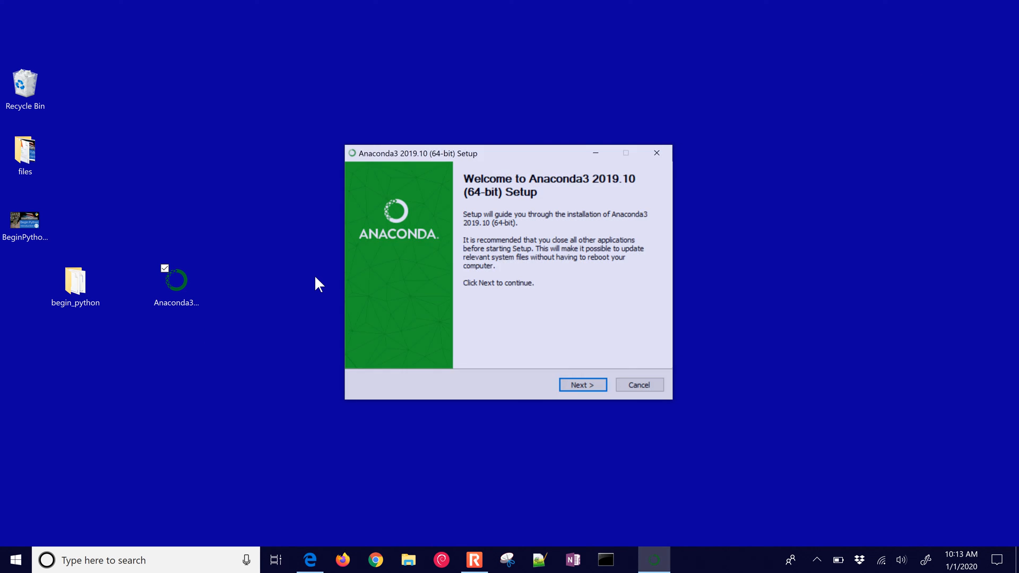
pyautogui.click(581, 385)
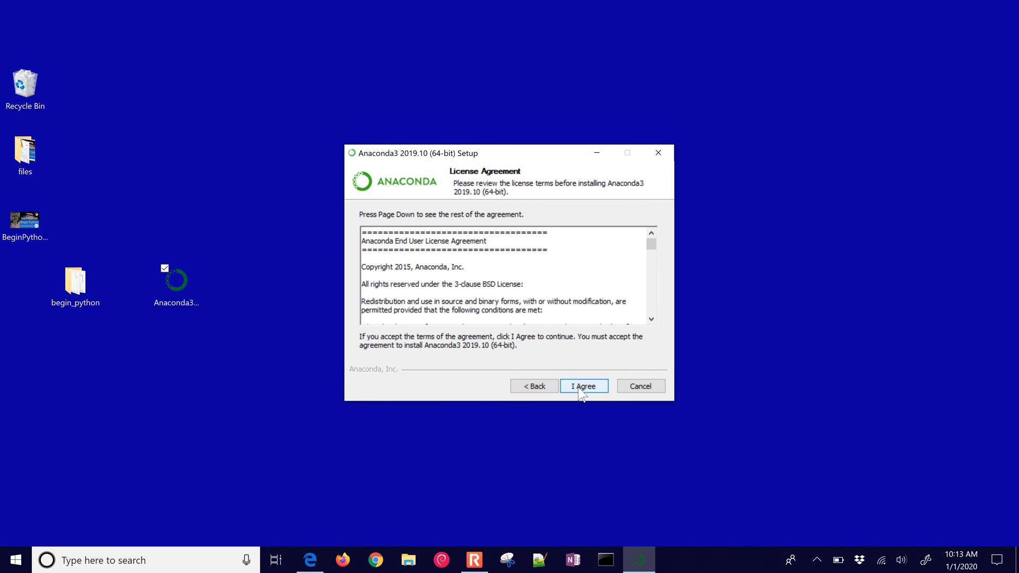
pyautogui.click(582, 386)
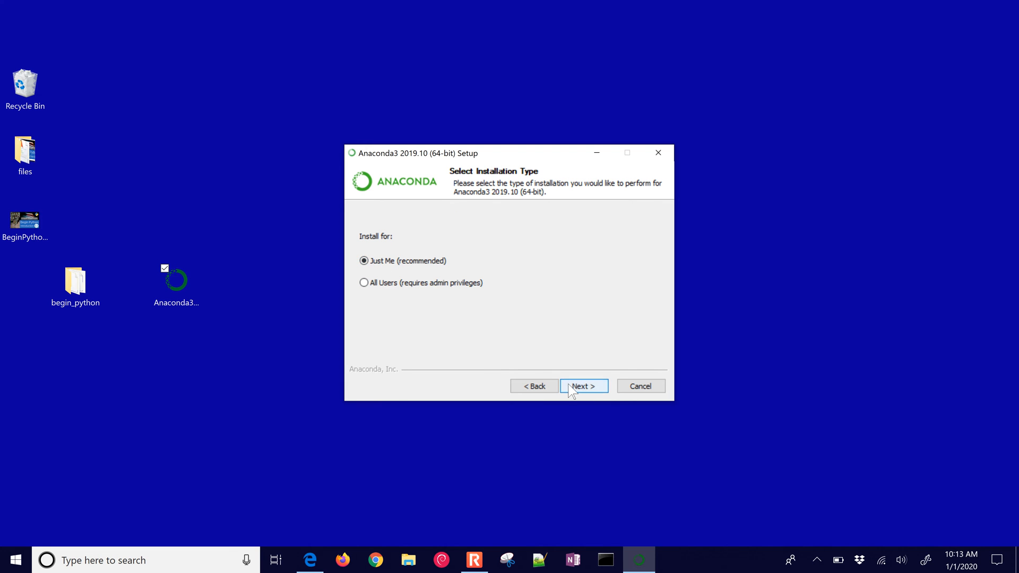
pyautogui.click(582, 386)
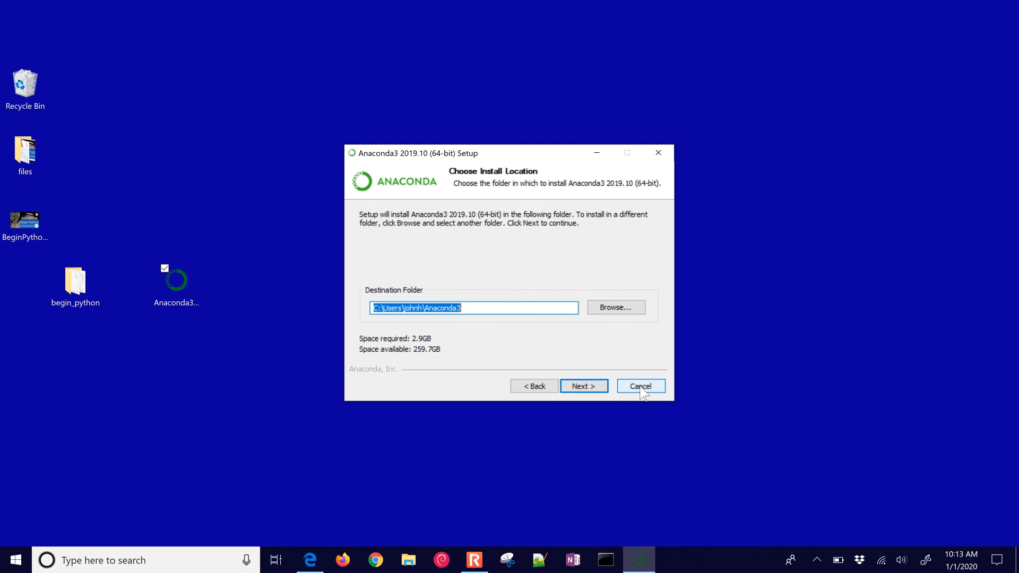
pyautogui.click(639, 386)
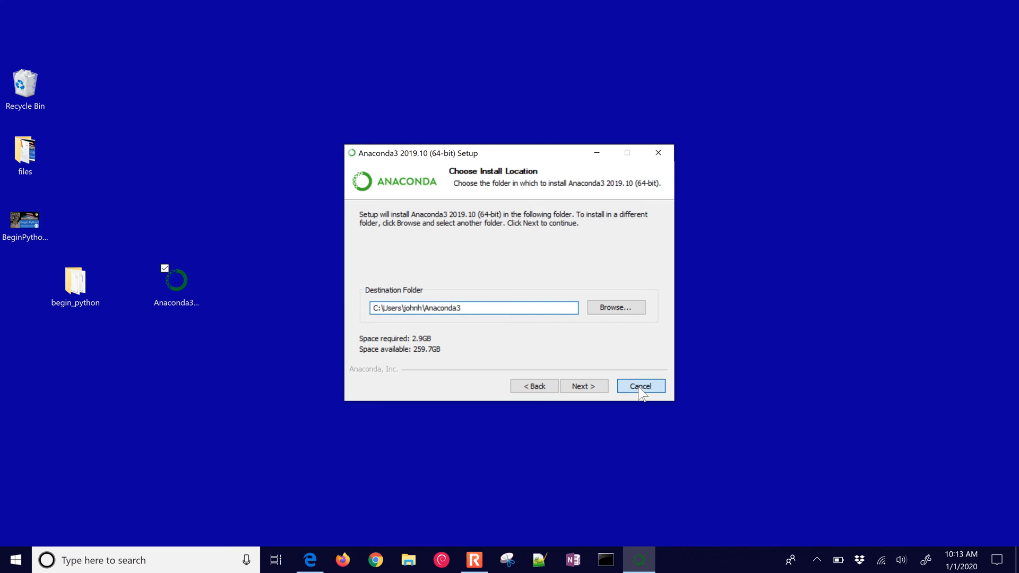
pyautogui.click(640, 386)
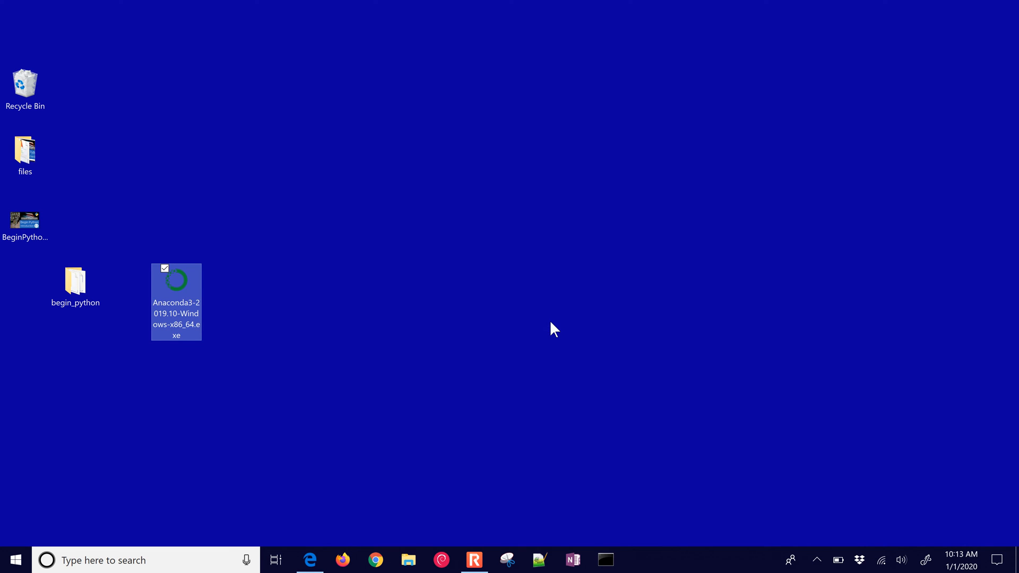
pyautogui.click(380, 380)
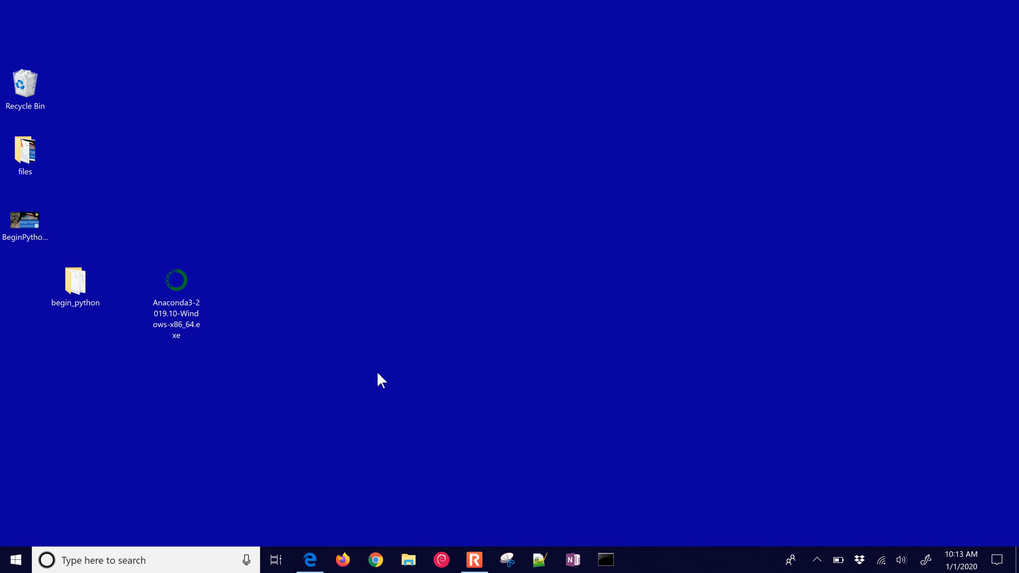
pyautogui.click(176, 286)
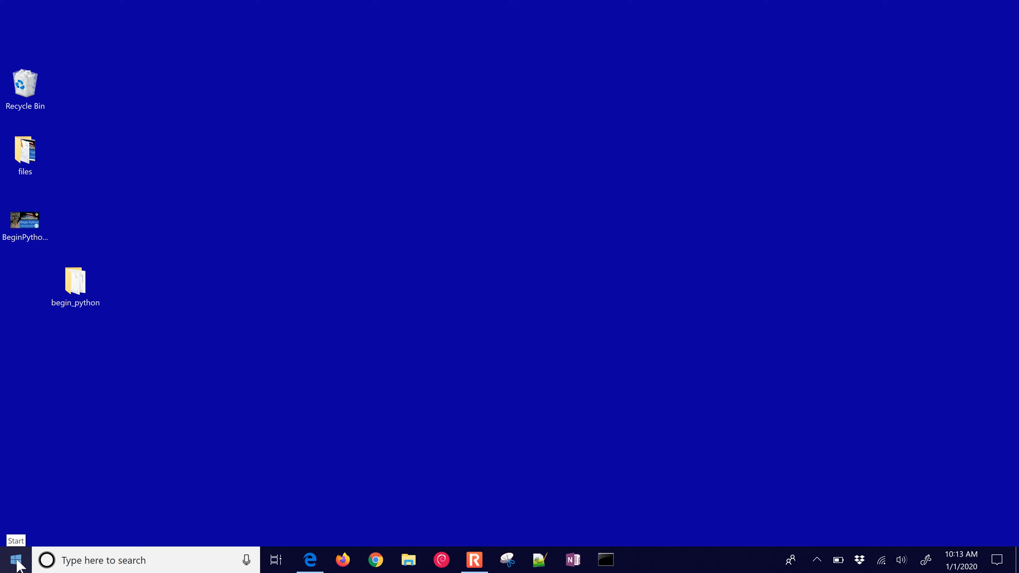
pyautogui.write('a')
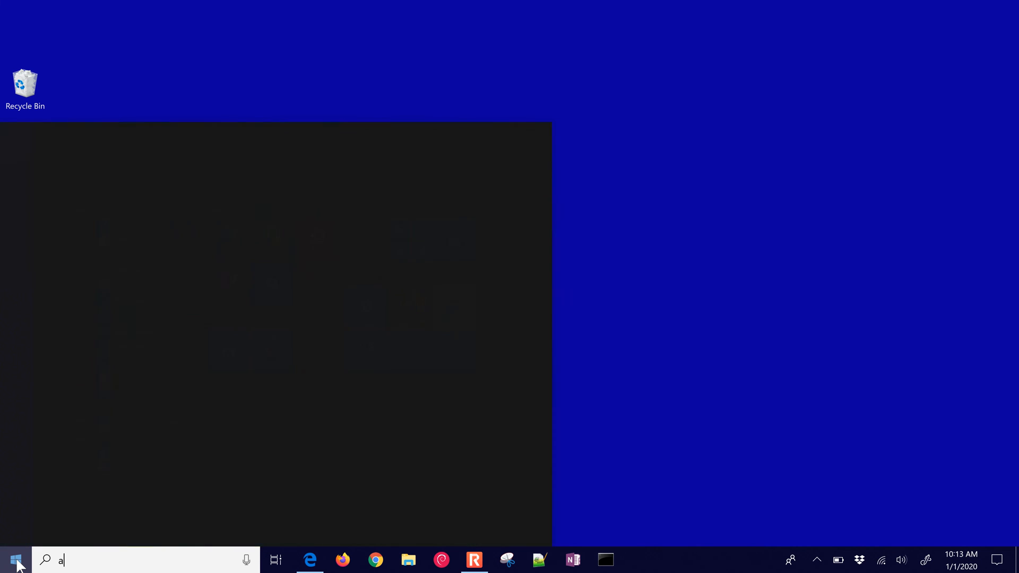
pyautogui.write('naconda')
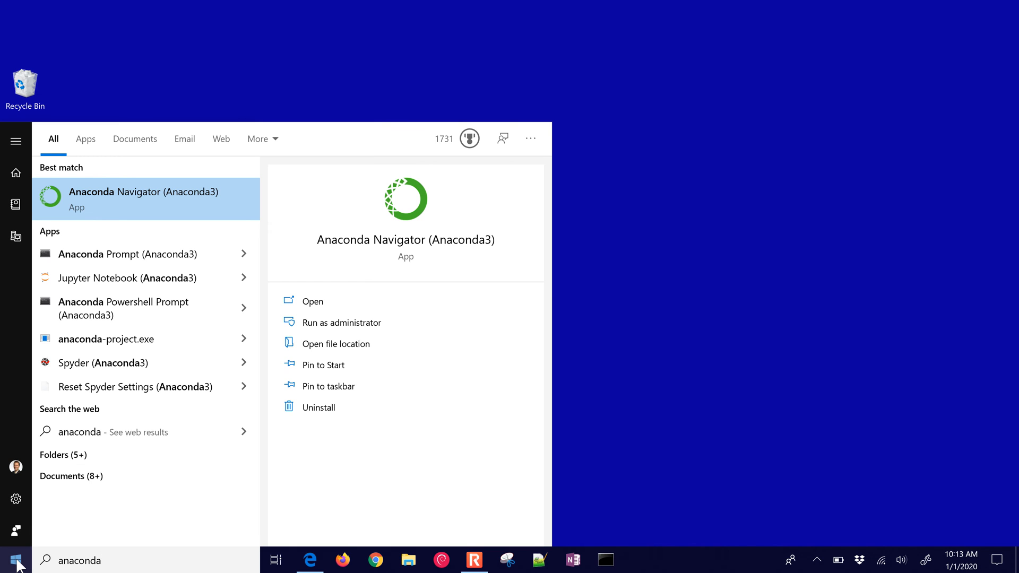
pyautogui.moveTo(133, 212)
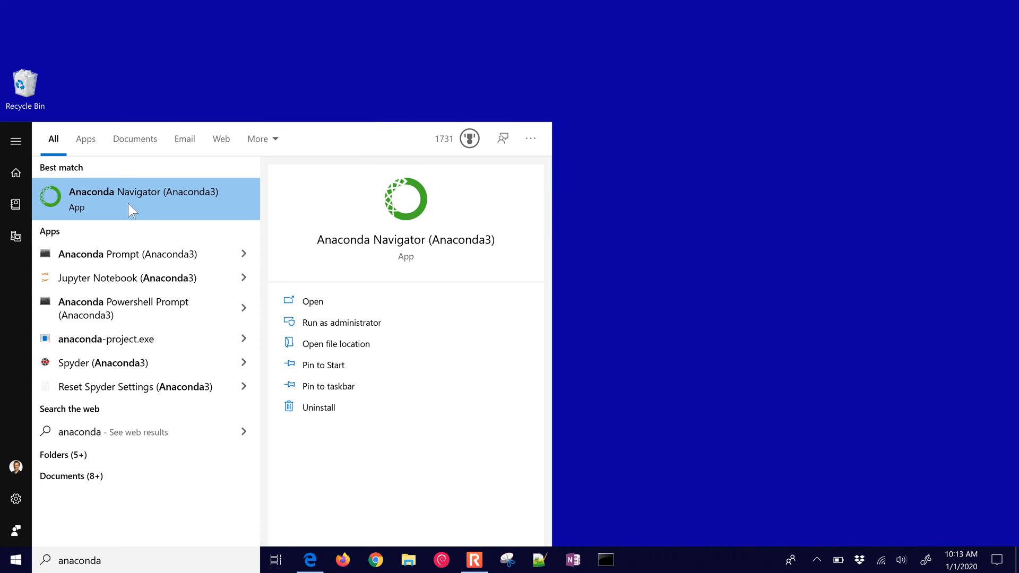
pyautogui.click(130, 198)
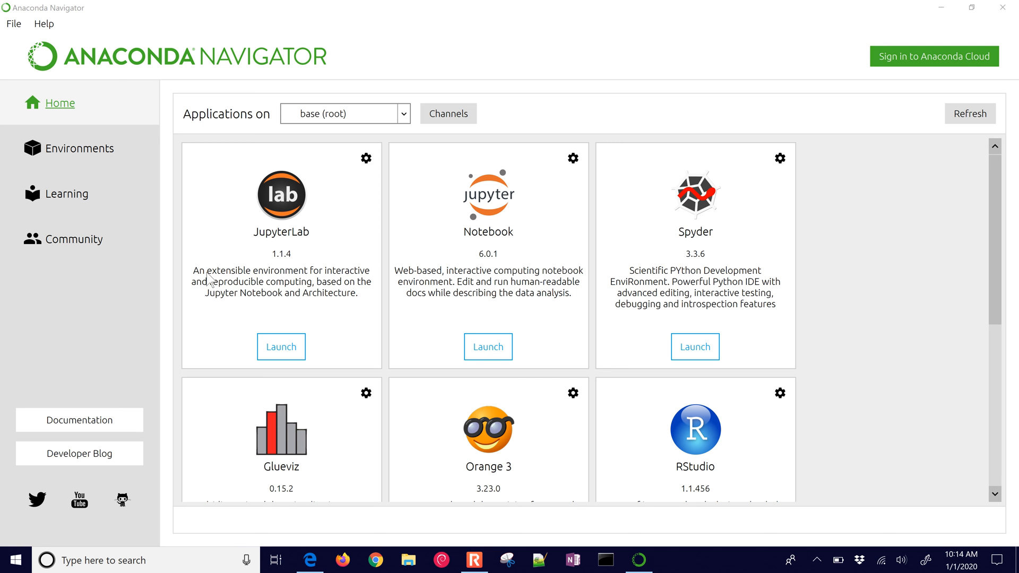
pyautogui.moveTo(497, 204)
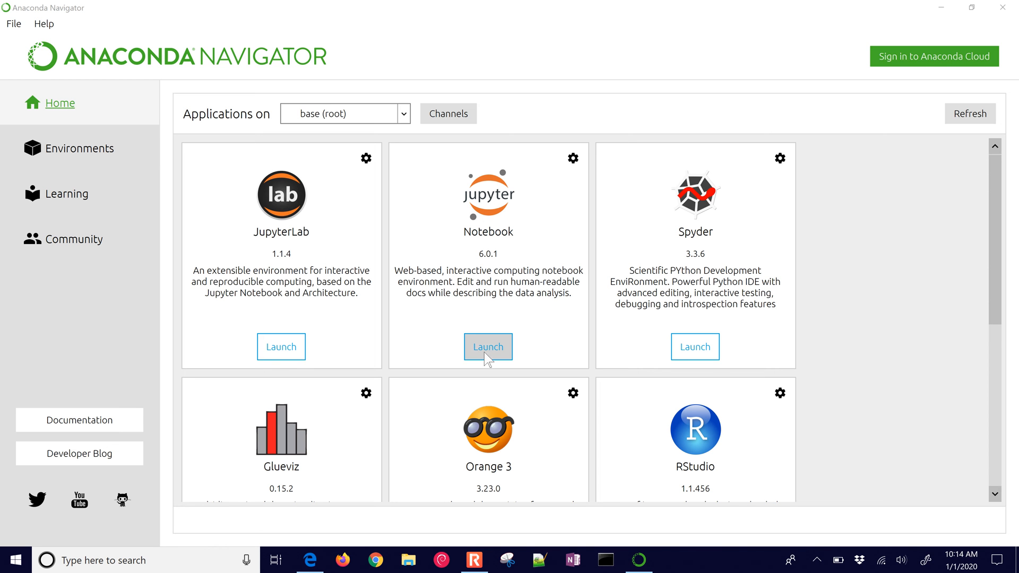
pyautogui.moveTo(1007, 7)
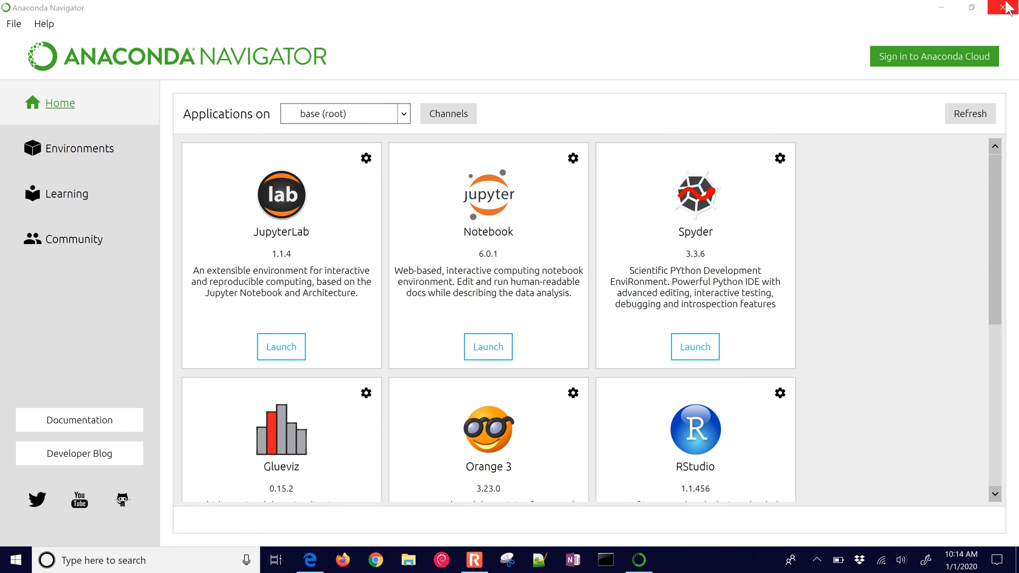
pyautogui.click(1009, 7)
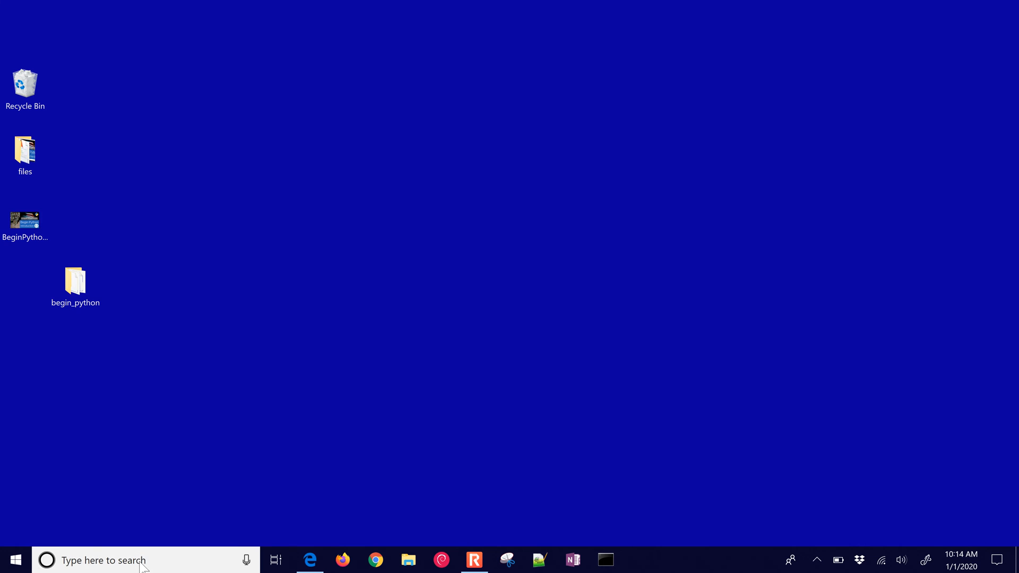
# Find Jupyter Notebook via Start search, pin it to the taskbar, and launch it.
pyautogui.write('jupyter')
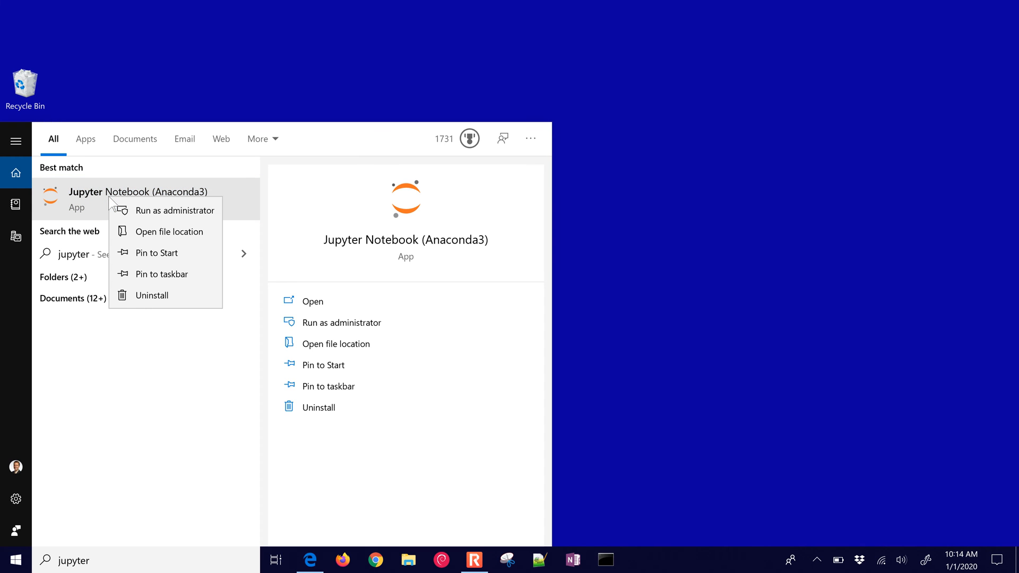
pyautogui.moveTo(139, 252)
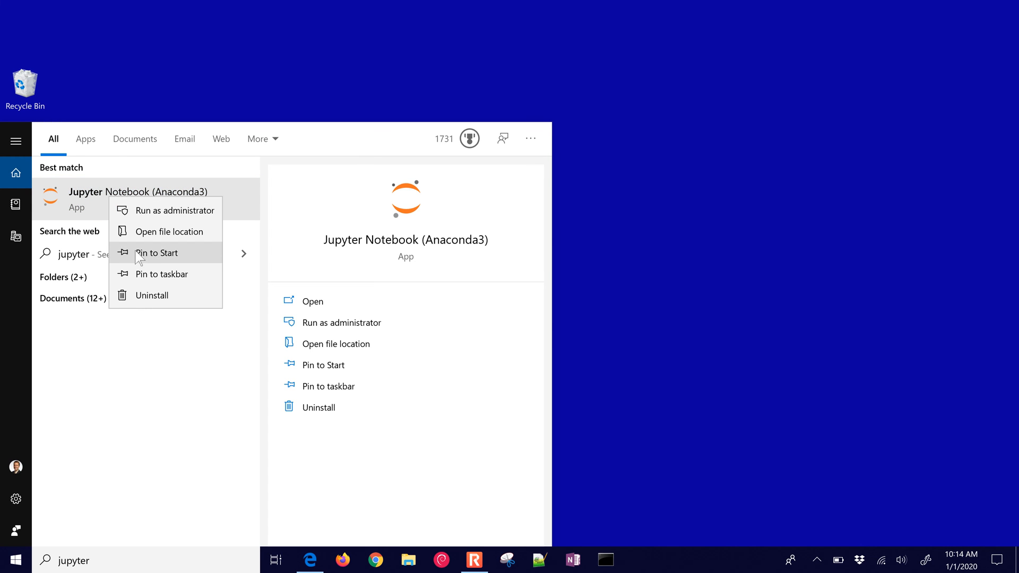
pyautogui.click(162, 274)
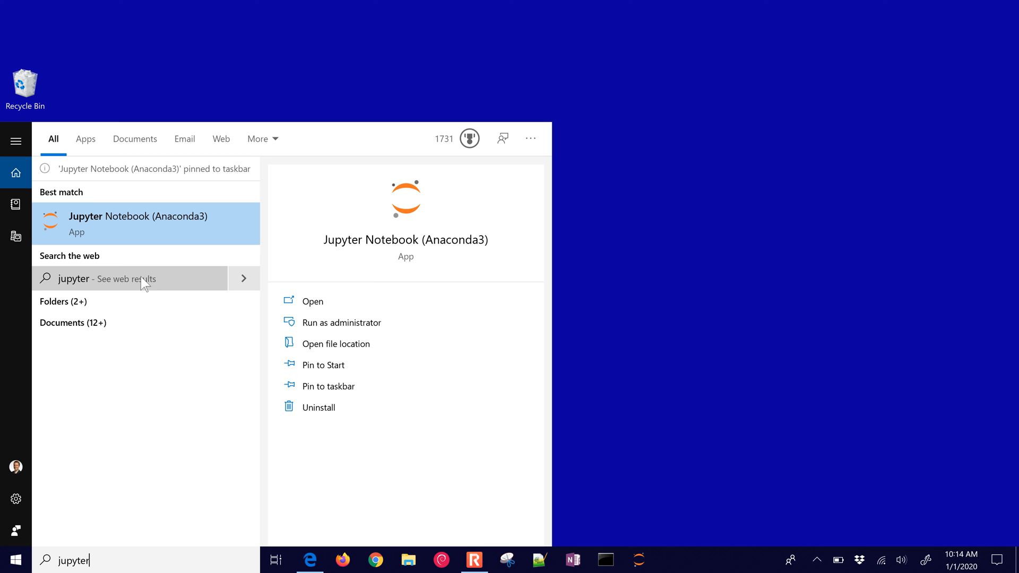
pyautogui.moveTo(168, 224)
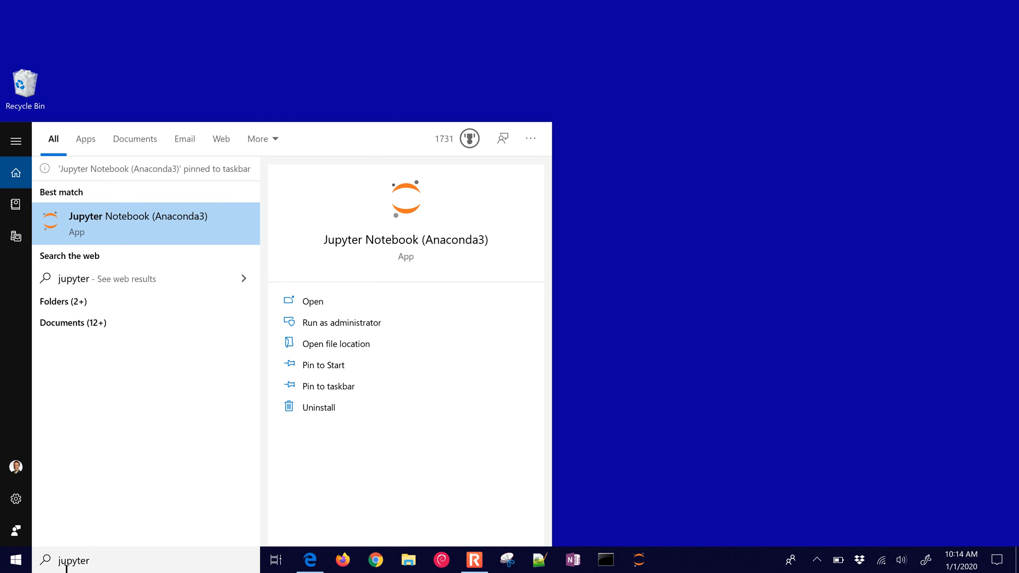
pyautogui.doubleClick(66, 560)
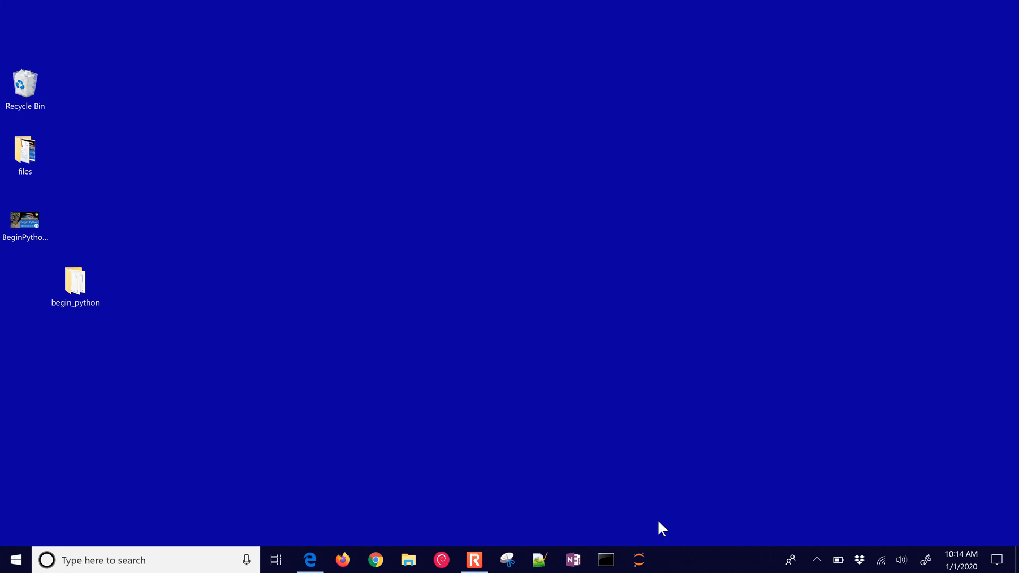
pyautogui.click(638, 560)
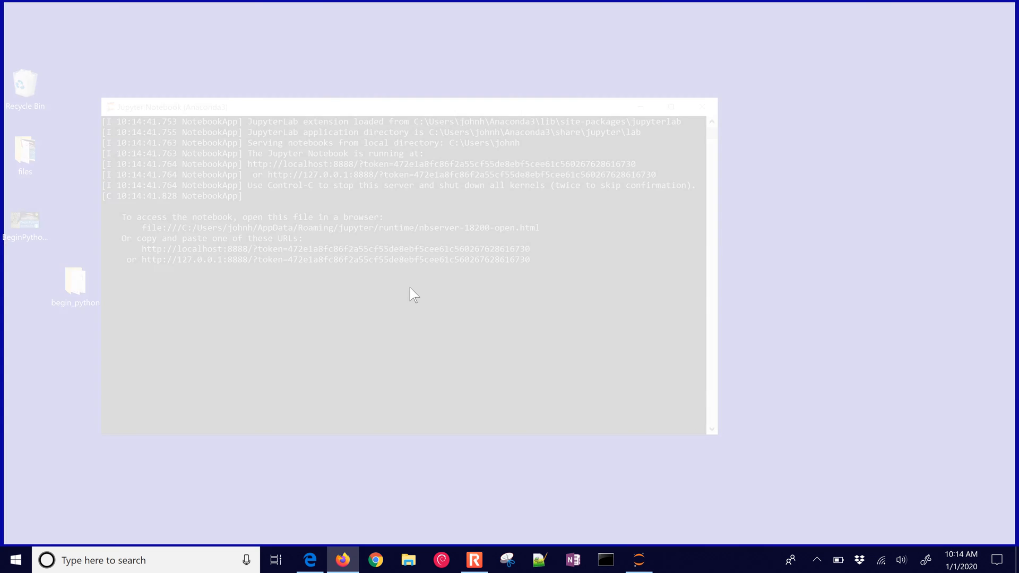
# Open Desktop > begin_python > 00. Introduction.ipynb in Jupyter, then minimize the server console.
pyautogui.click(342, 560)
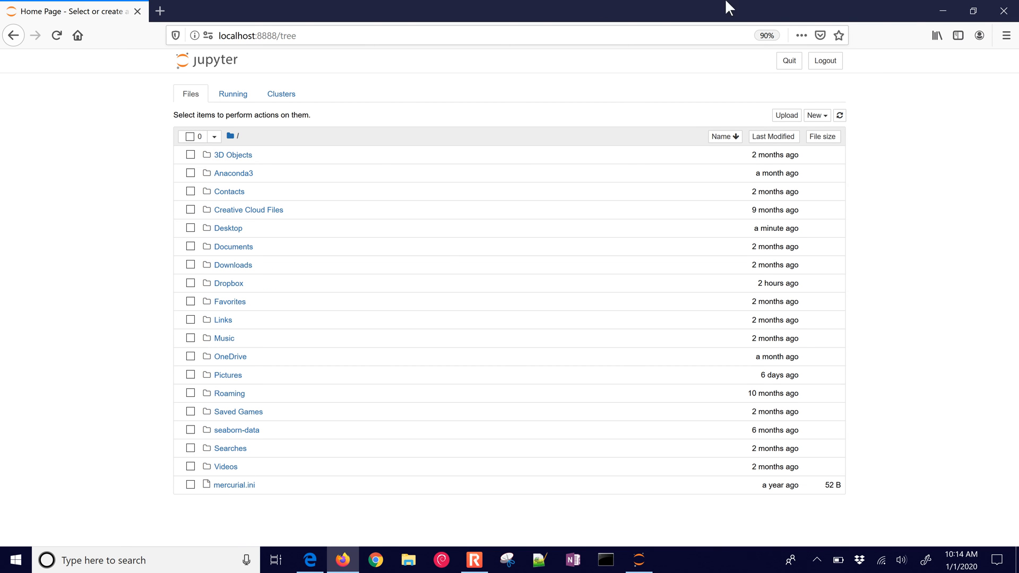
pyautogui.moveTo(944, 11)
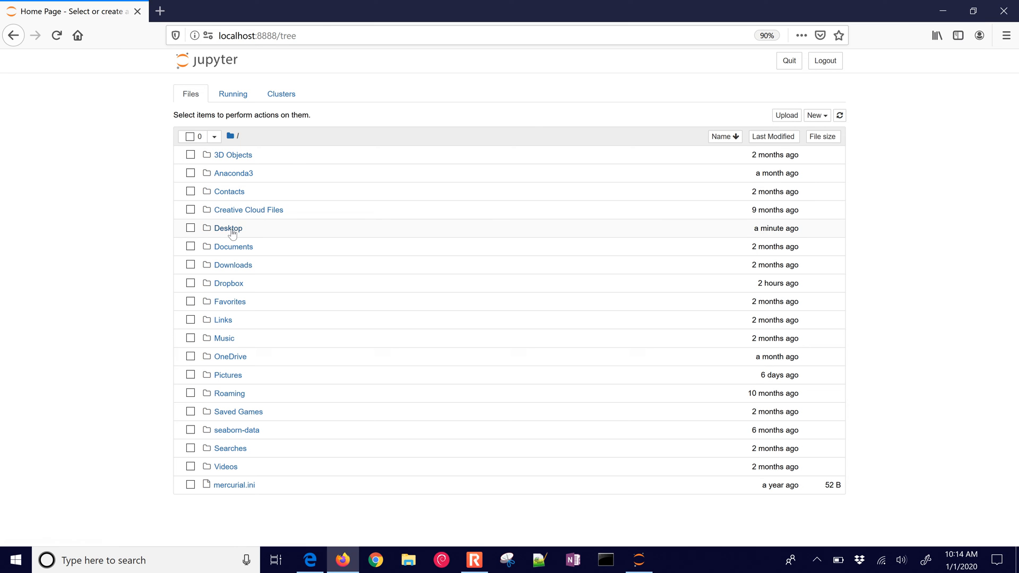
pyautogui.click(226, 228)
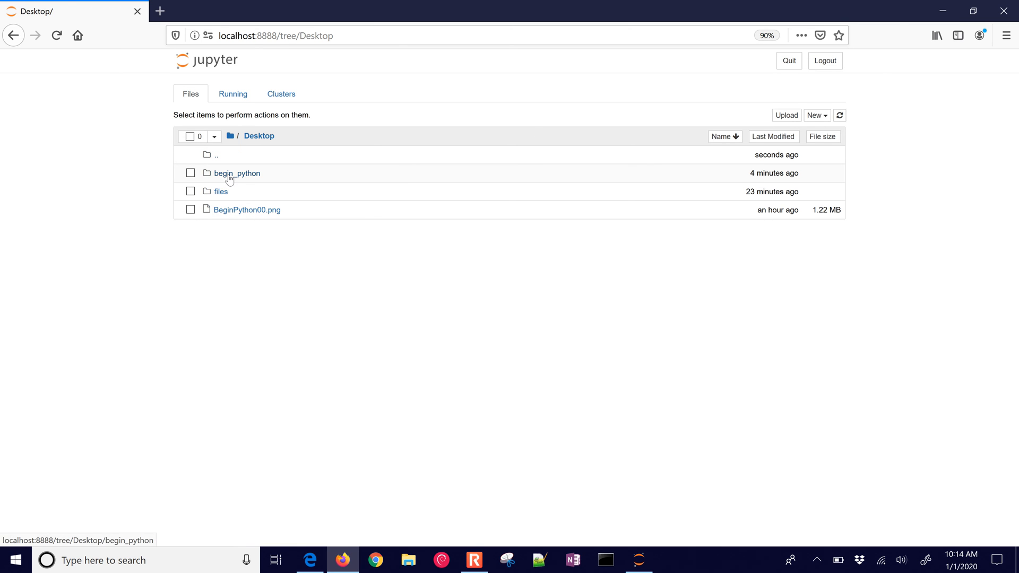
pyautogui.click(237, 173)
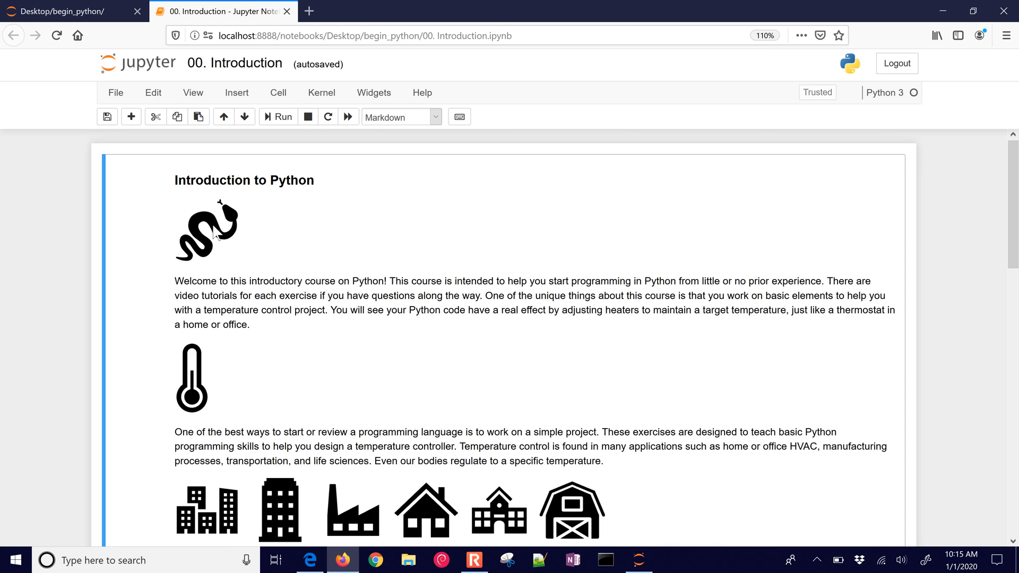
pyautogui.moveTo(732, 52)
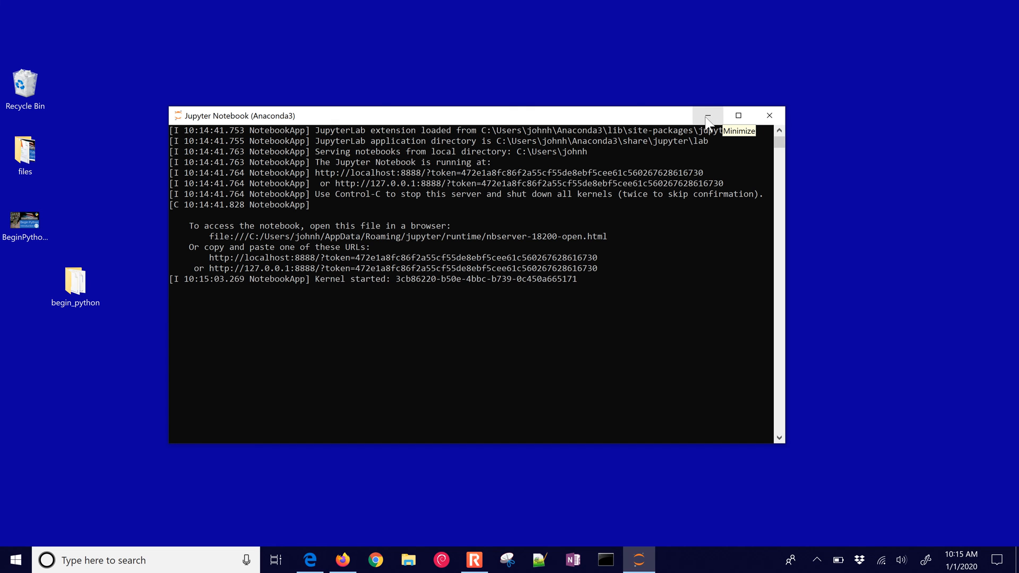
pyautogui.click(707, 116)
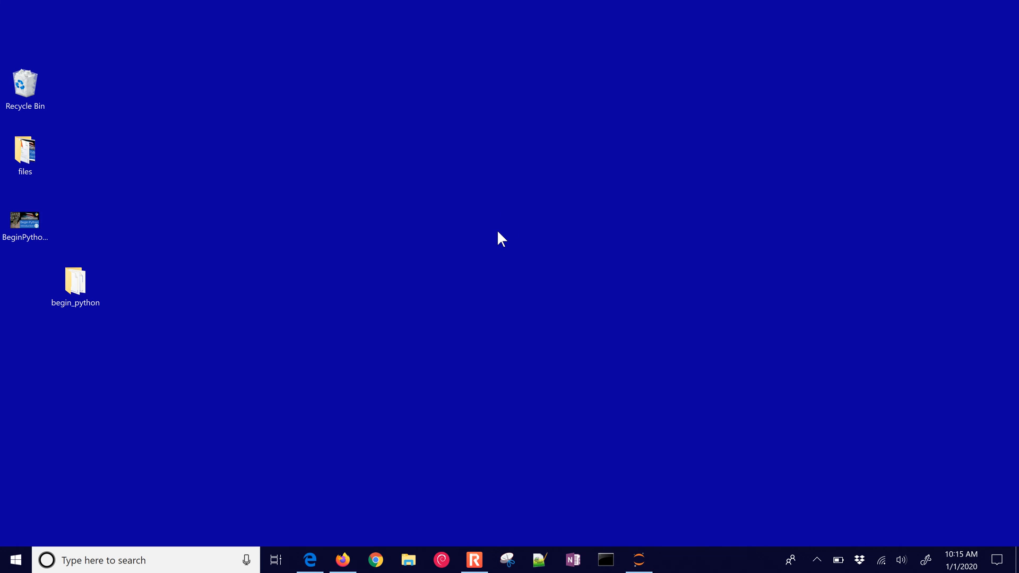
# Load apmonitor.com/heat.htm in a new Edge tab.
pyautogui.click(310, 559)
pyautogui.write('hapmonitor.com/heat.htm')
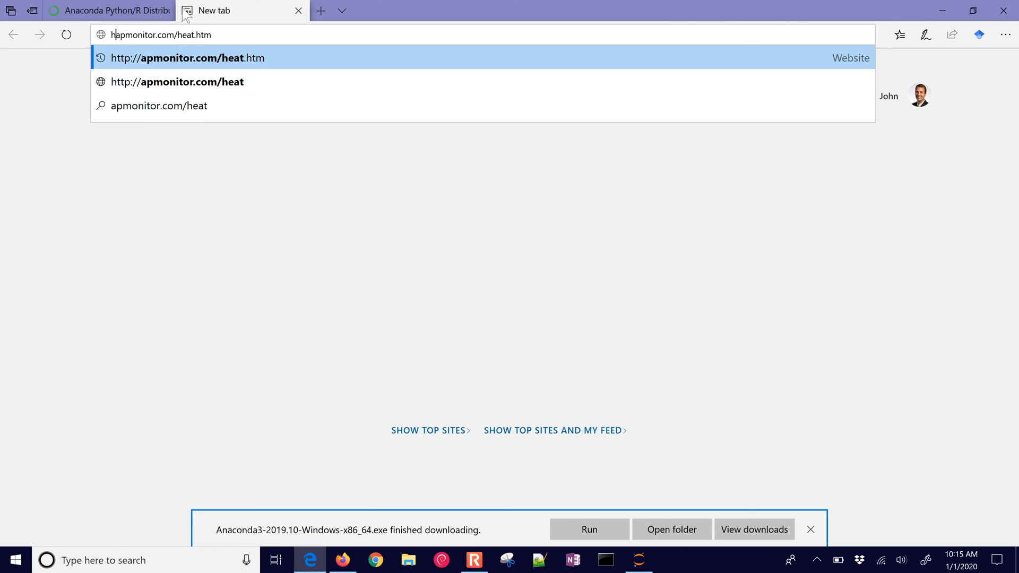
pyautogui.click(183, 58)
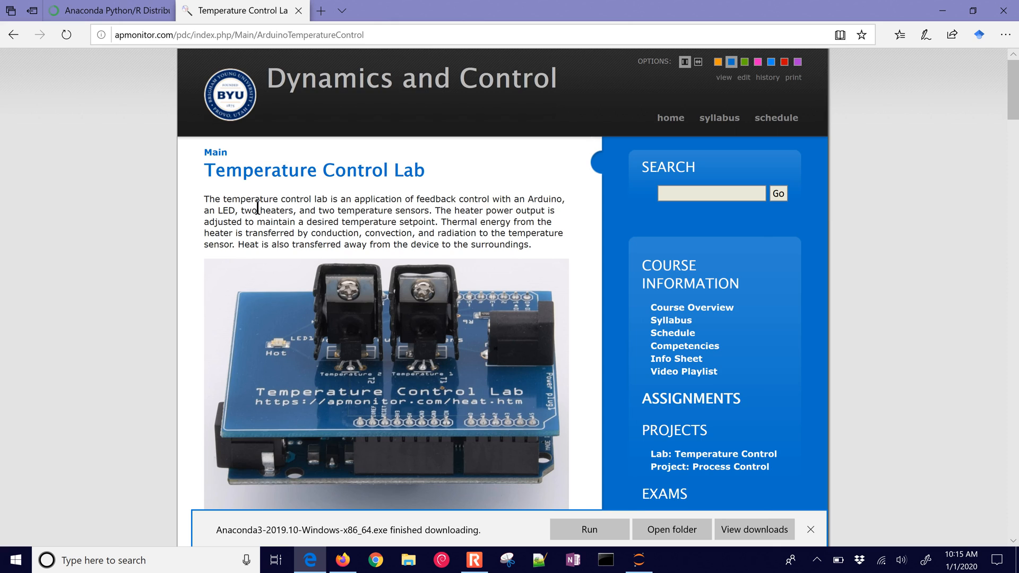
pyautogui.scroll(-3)
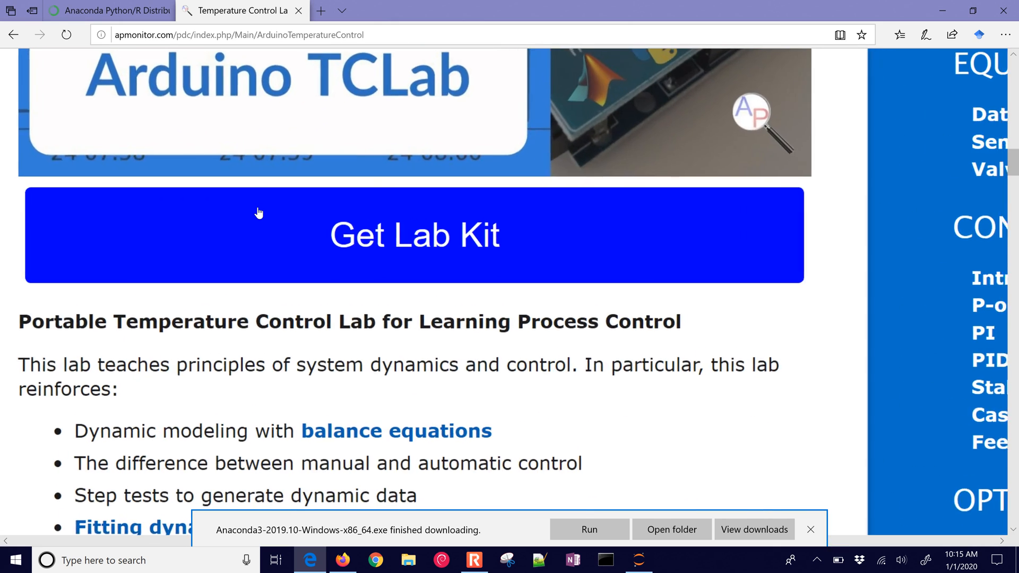
# Open Get Lab Kit and scroll through the Amazon, bulk-order and PayPal options.
pyautogui.click(414, 235)
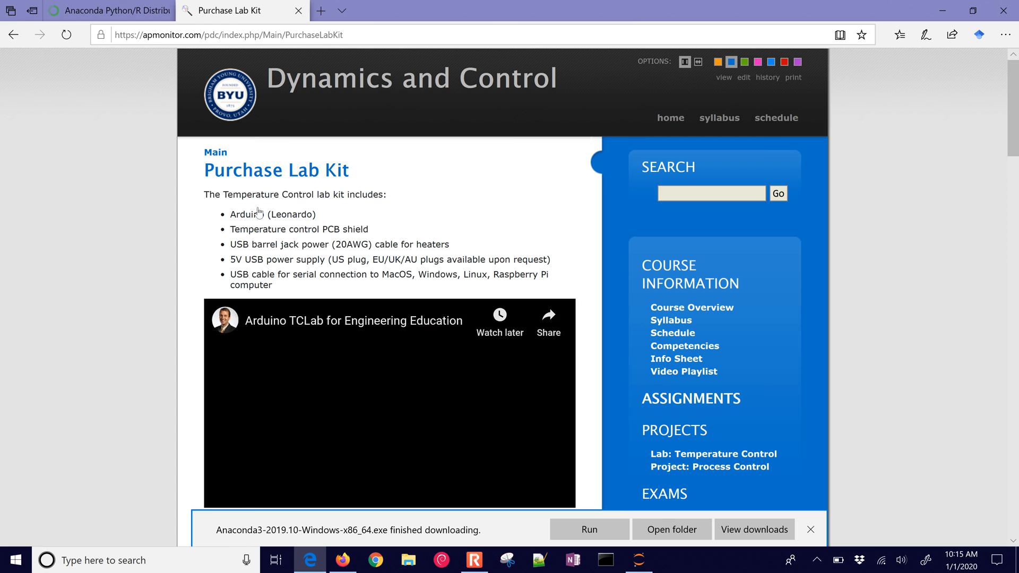
pyautogui.scroll(-3)
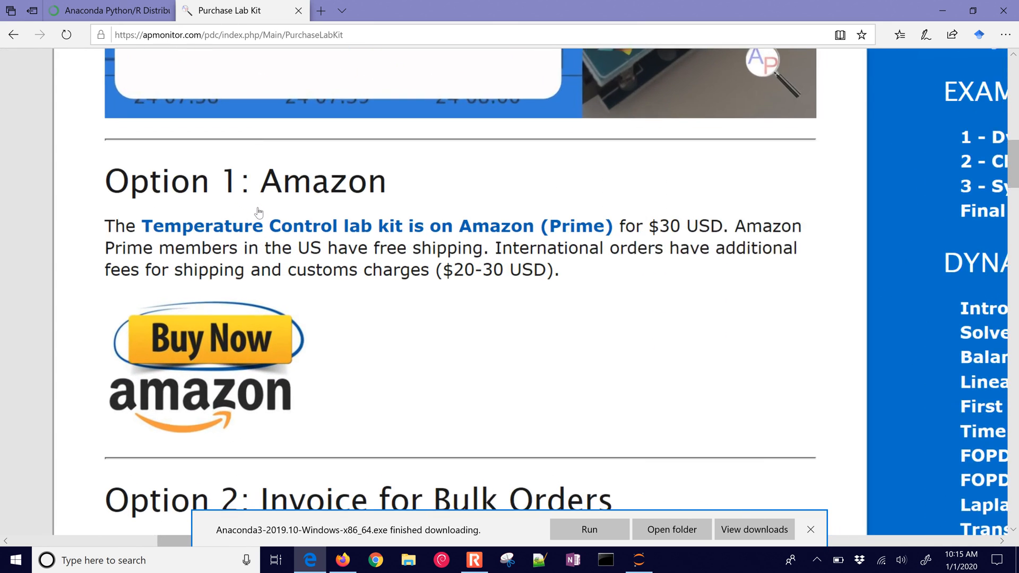
pyautogui.scroll(-3)
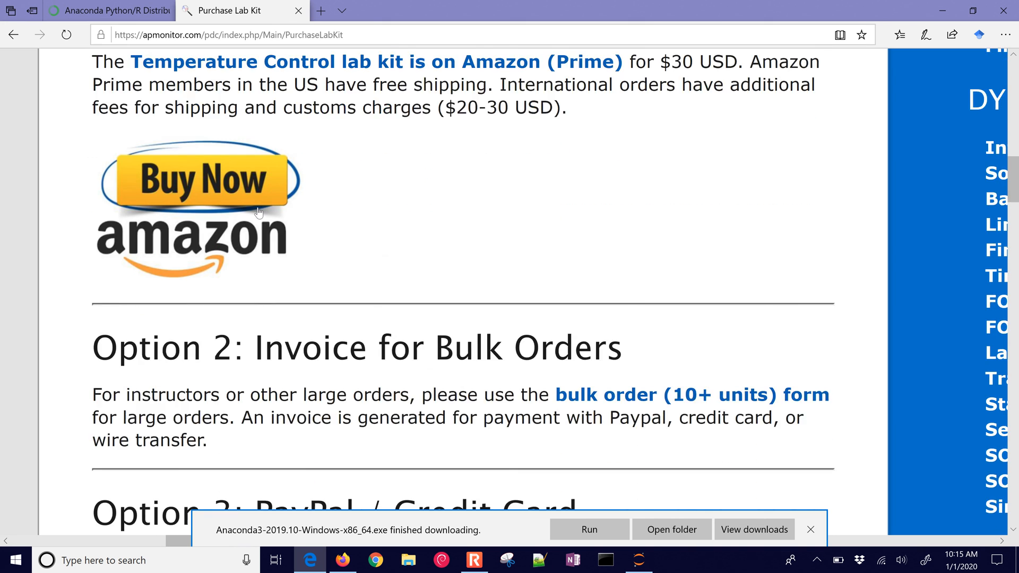
pyautogui.scroll(-3)
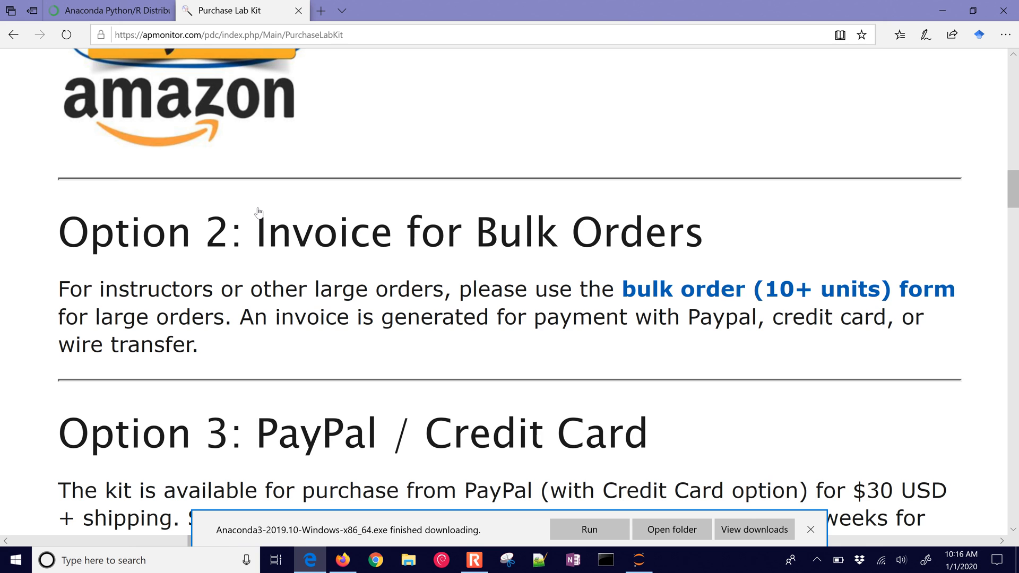
pyautogui.scroll(-3)
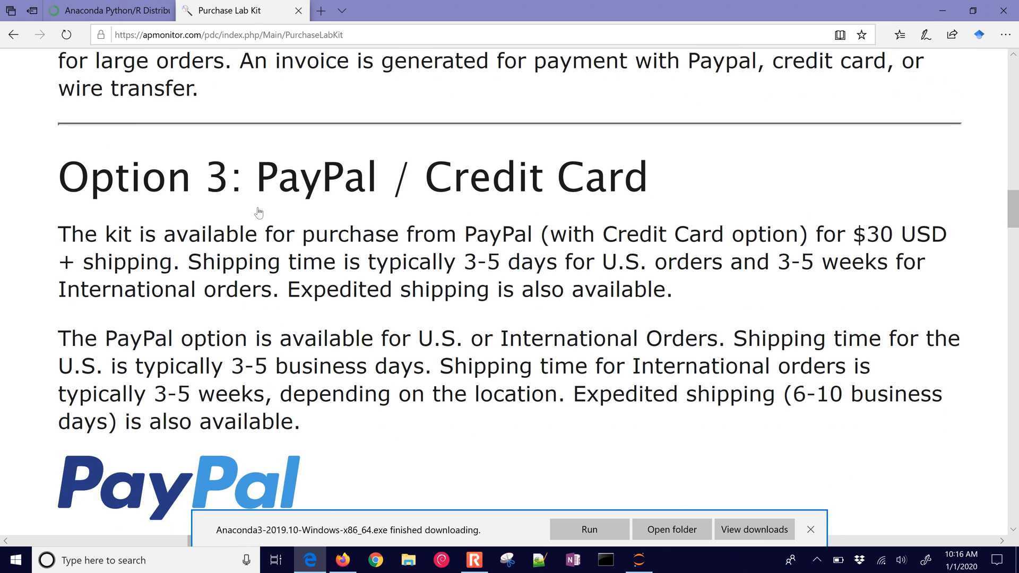
pyautogui.scroll(3)
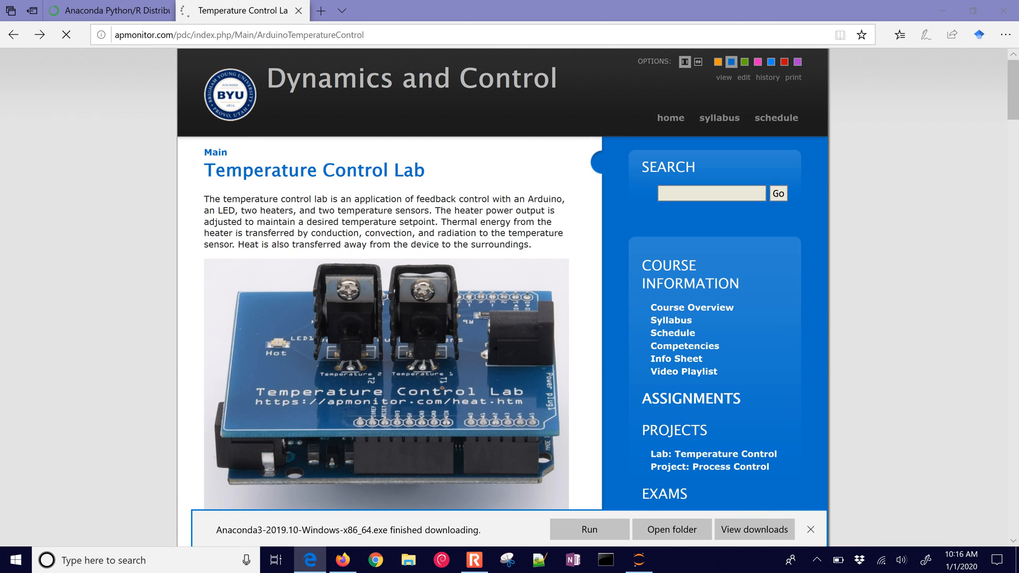
pyautogui.scroll(-3)
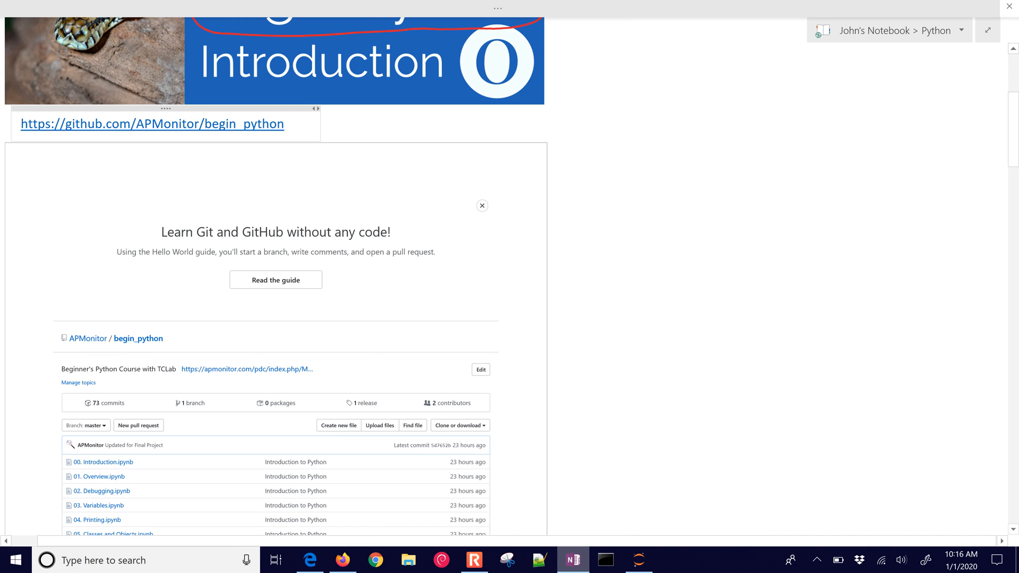
# Draw a red vertical line beside GitHub notebooks 00 through 12. Plotting.
pyautogui.scroll(-3)
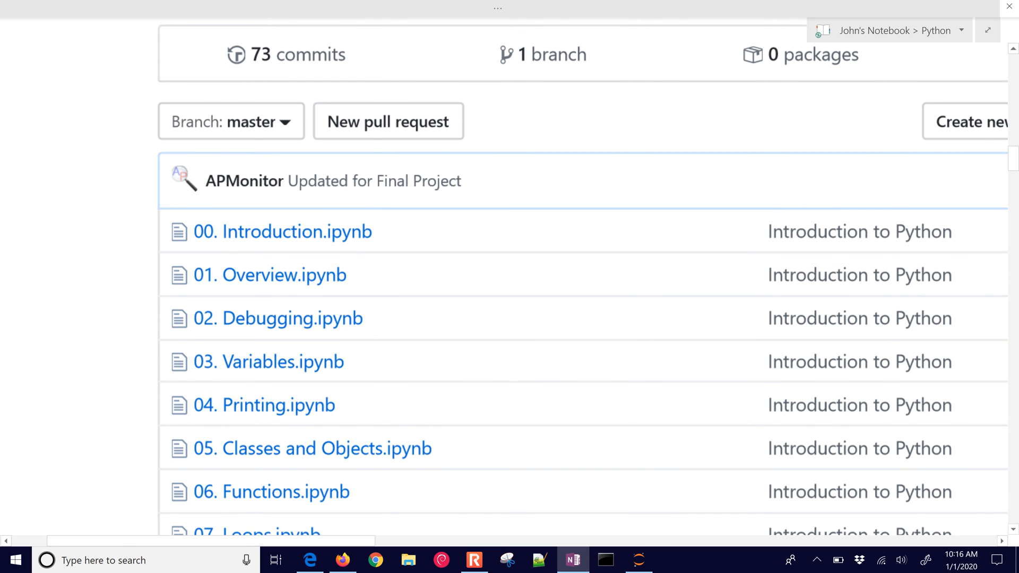
pyautogui.scroll(-3)
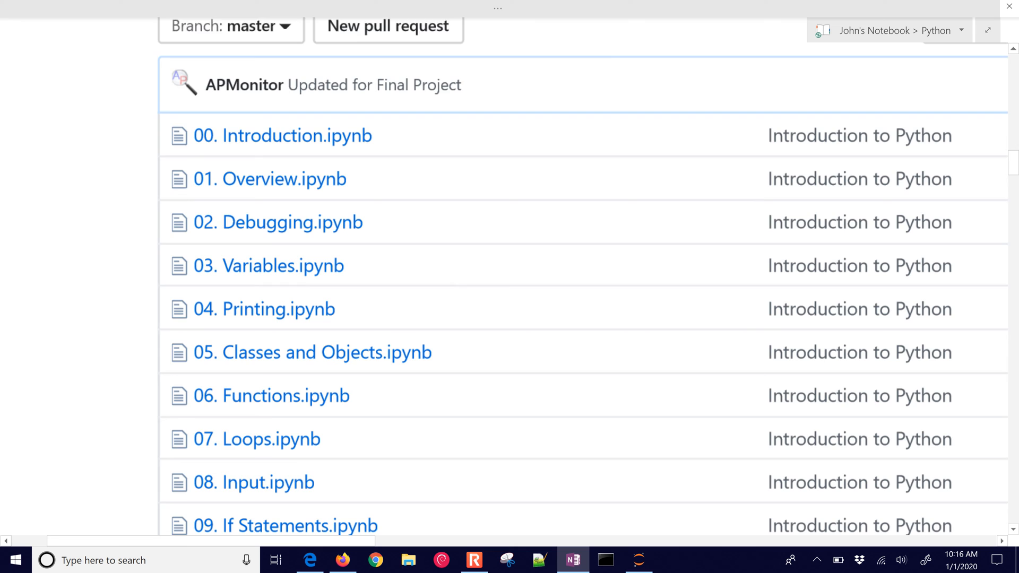
pyautogui.scroll(-3)
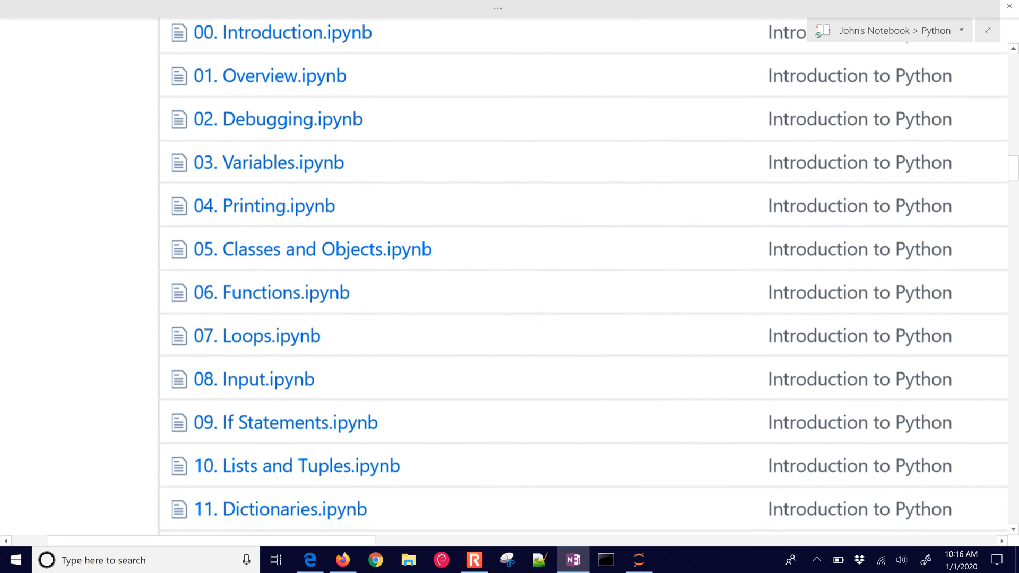
pyautogui.scroll(-3)
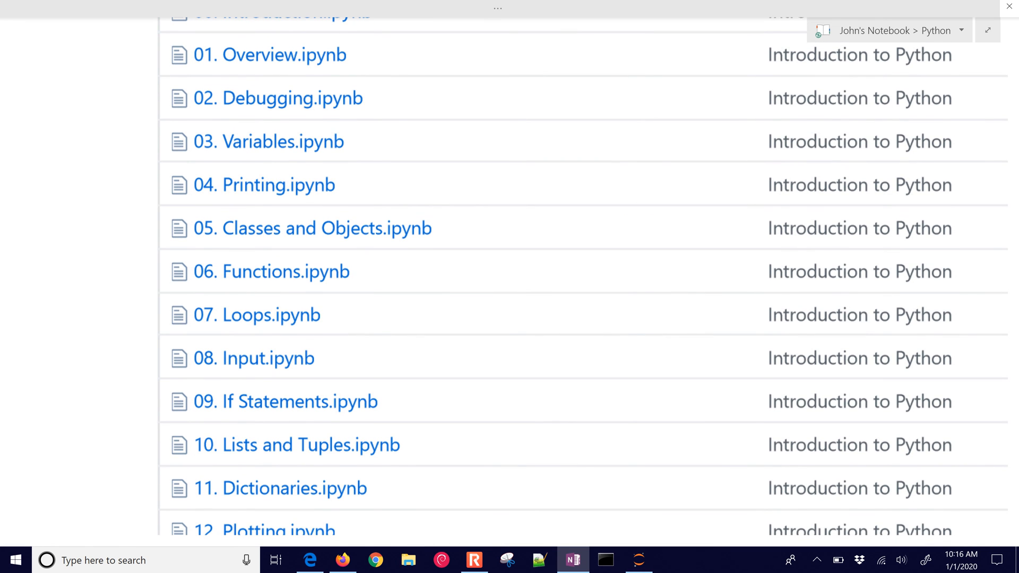
pyautogui.moveTo(168, 31); pyautogui.dragTo(136, 319)
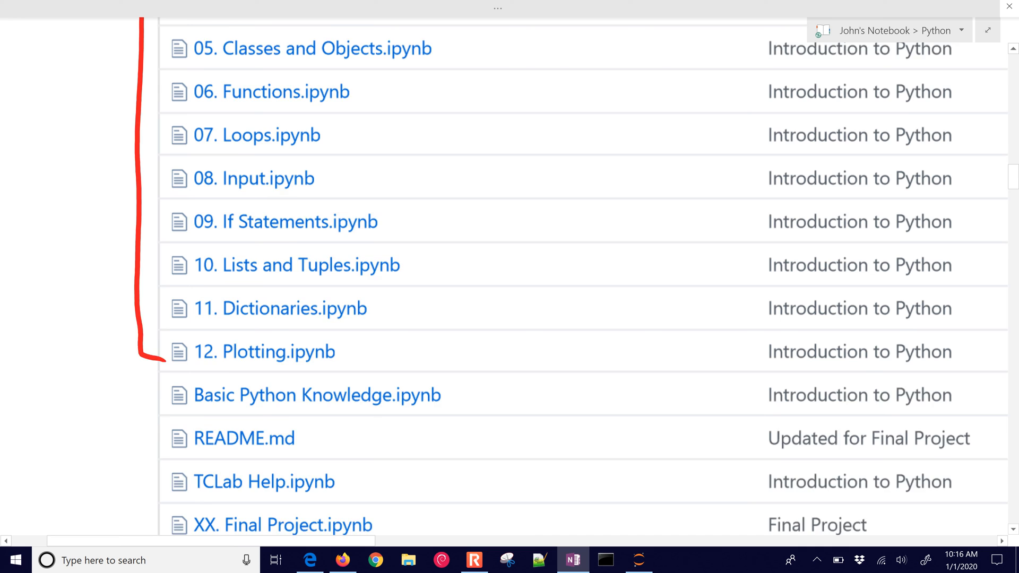
pyautogui.scroll(-3)
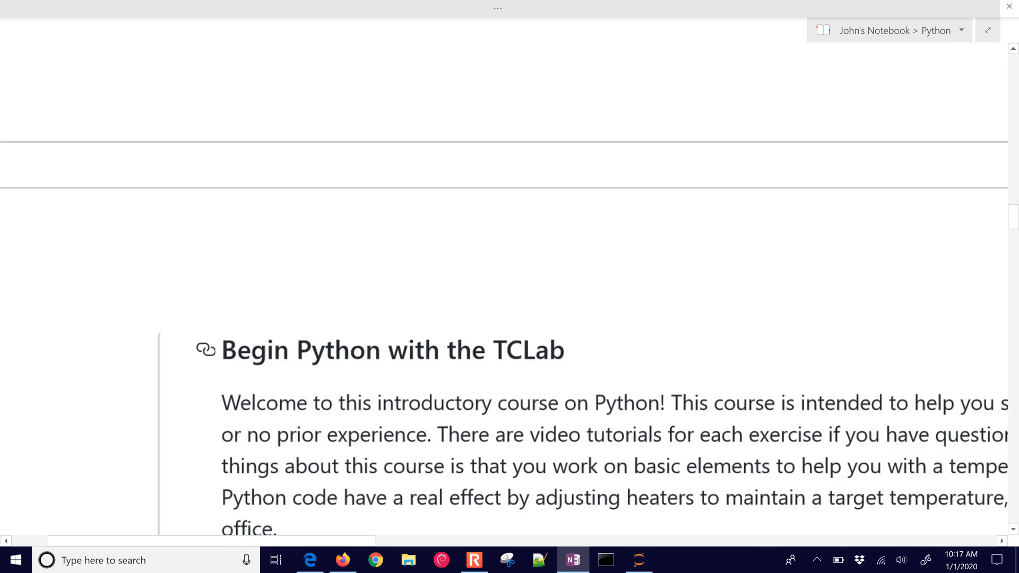
# Underline 'little or no prior experience' and 'video tutorials', then bracket the first and second paragraphs.
pyautogui.scroll(-3)
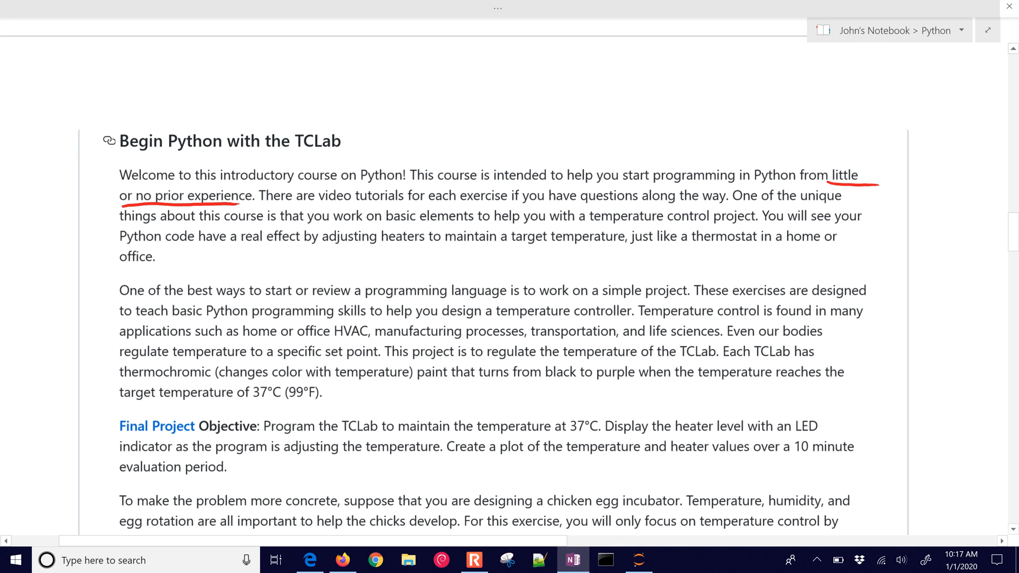
pyautogui.moveTo(323, 205); pyautogui.dragTo(384, 205)
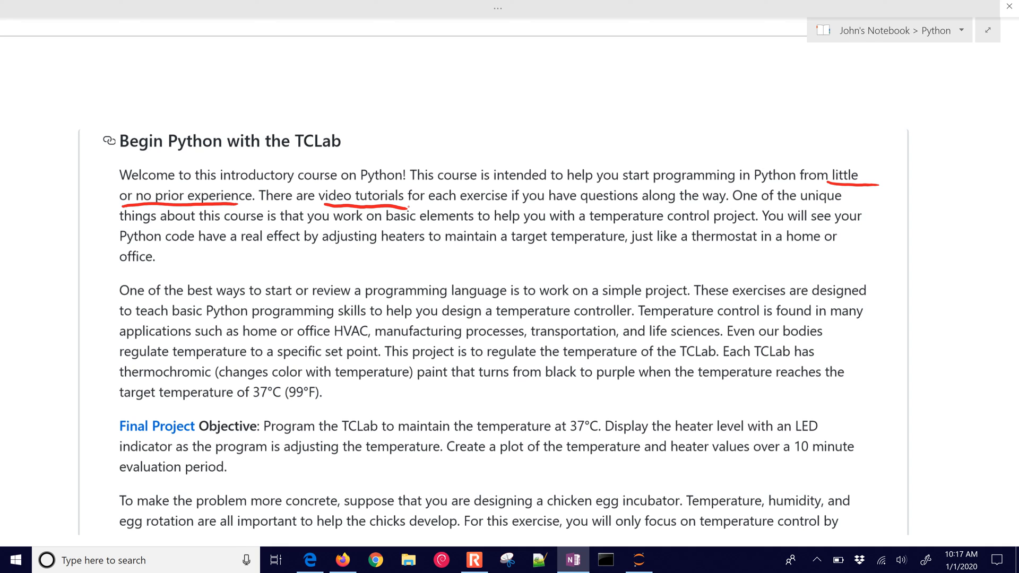
pyautogui.moveTo(109, 202); pyautogui.dragTo(109, 270)
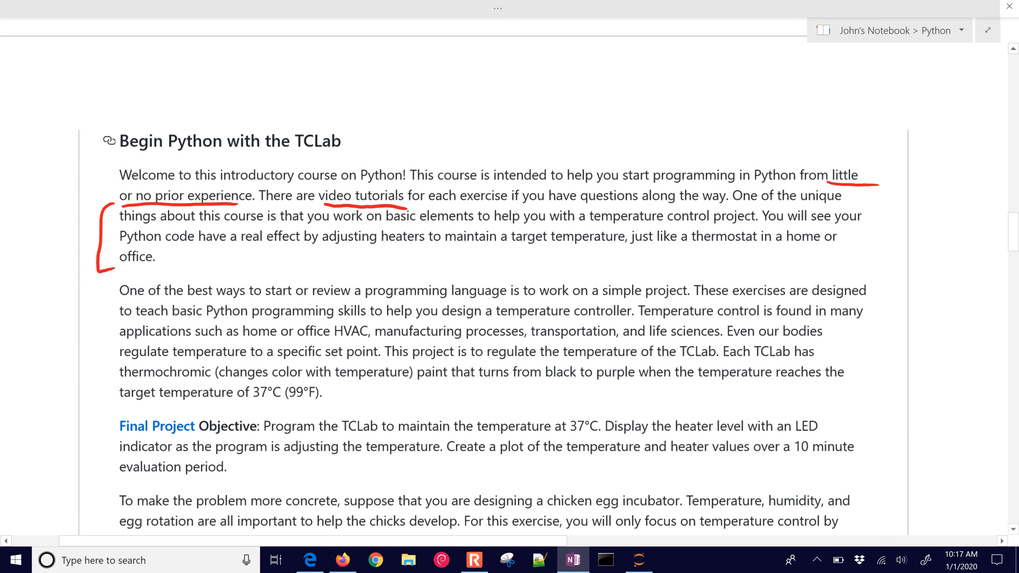
pyautogui.moveTo(695, 251); pyautogui.dragTo(845, 250)
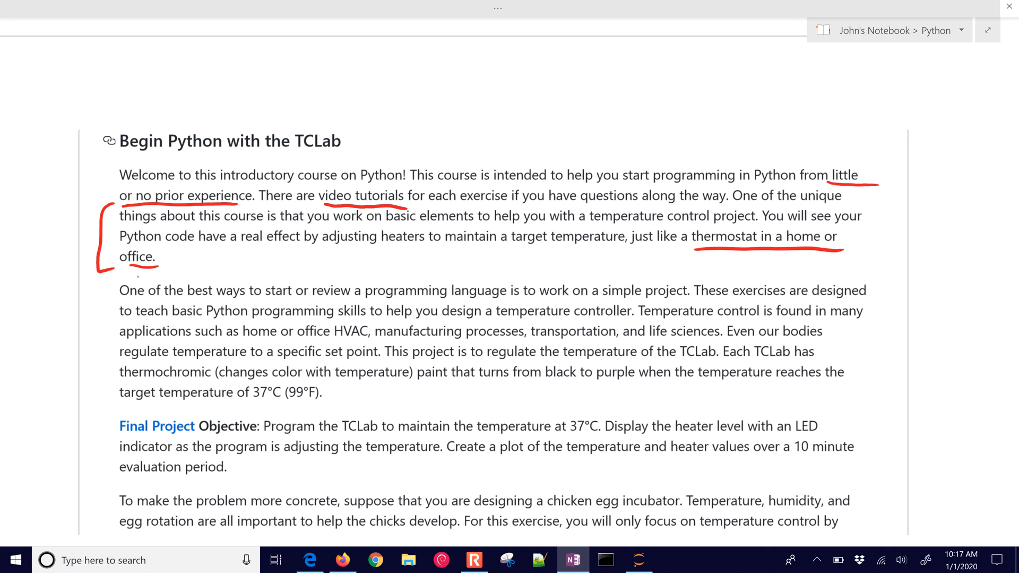
pyautogui.moveTo(98, 278); pyautogui.dragTo(98, 400)
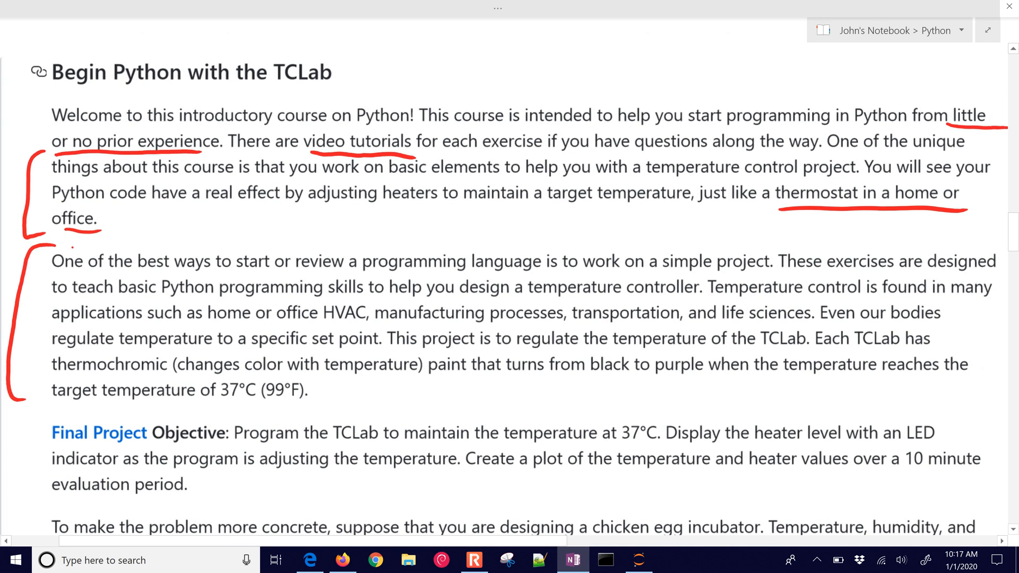
# Underline HVAC, manufacturing, transportation, 'black to purple' and the 37°C (99°F) target.
pyautogui.scroll(-3)
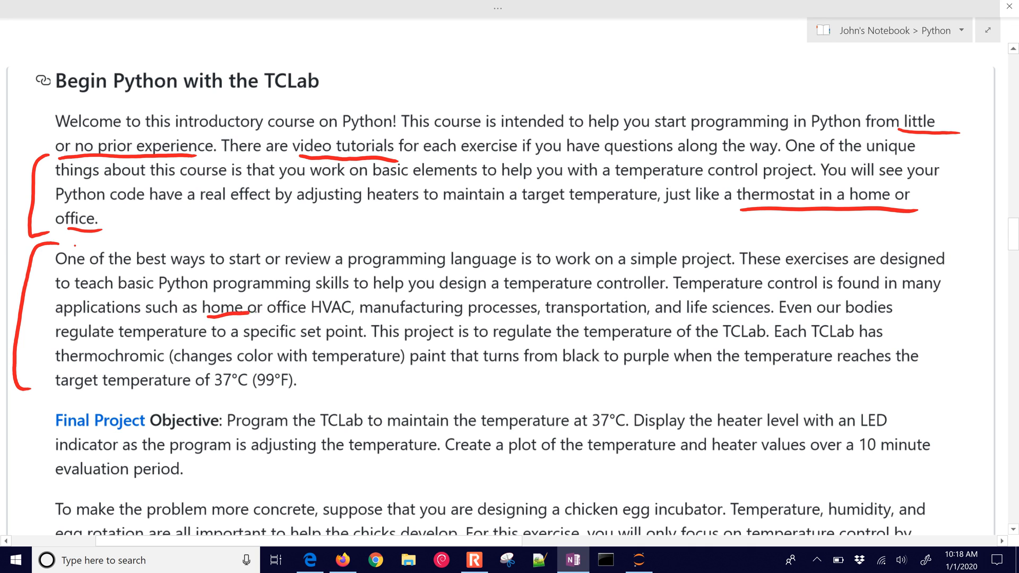
pyautogui.moveTo(202, 315); pyautogui.dragTo(344, 315)
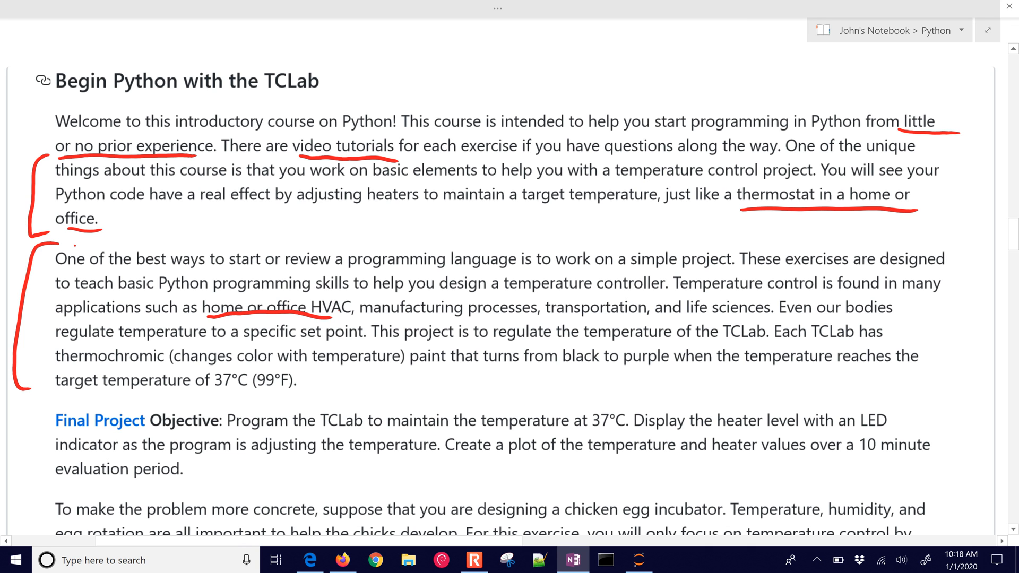
pyautogui.moveTo(361, 319); pyautogui.dragTo(513, 319)
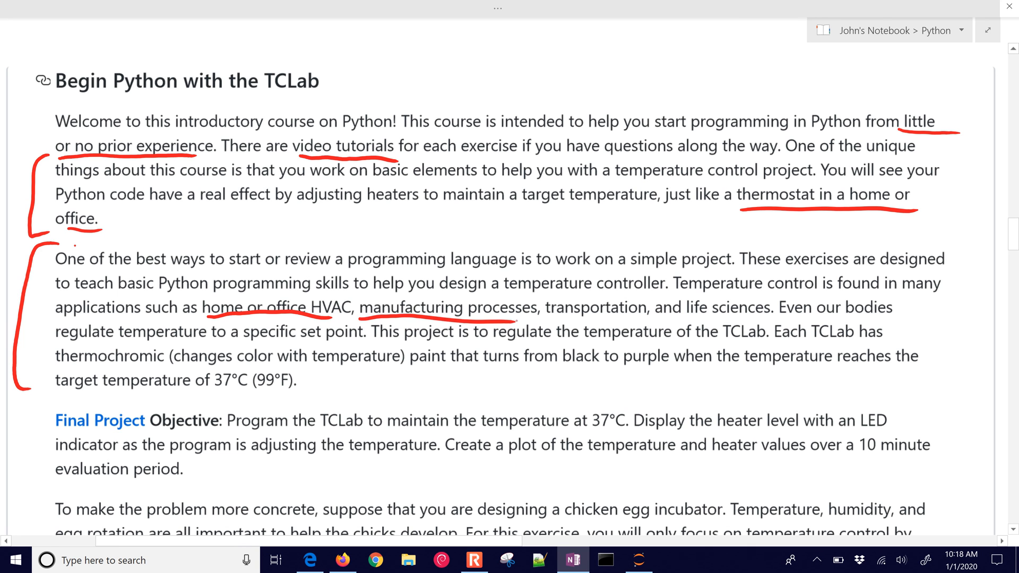
pyautogui.moveTo(550, 319); pyautogui.dragTo(767, 317)
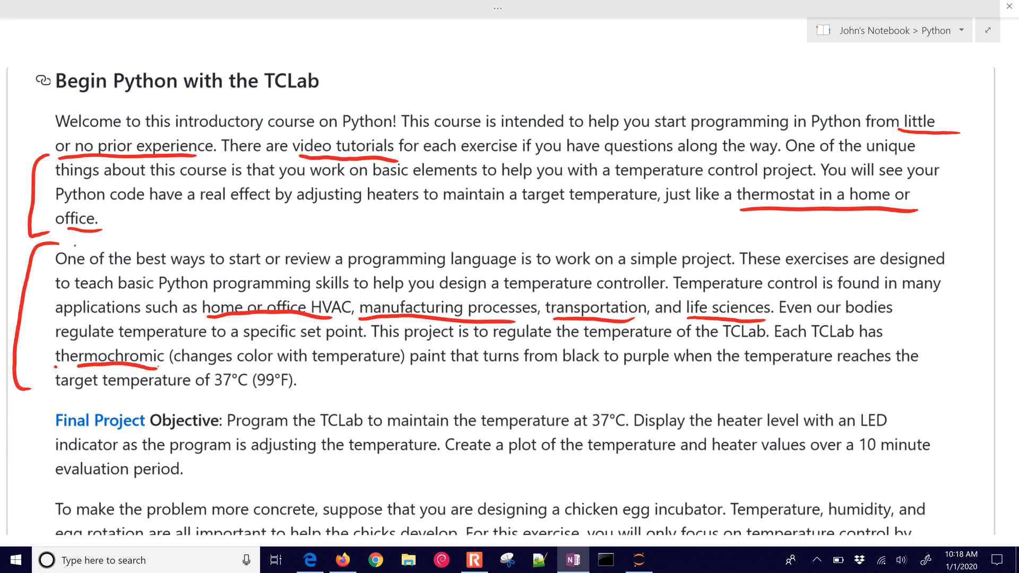
pyautogui.moveTo(566, 370); pyautogui.dragTo(664, 370)
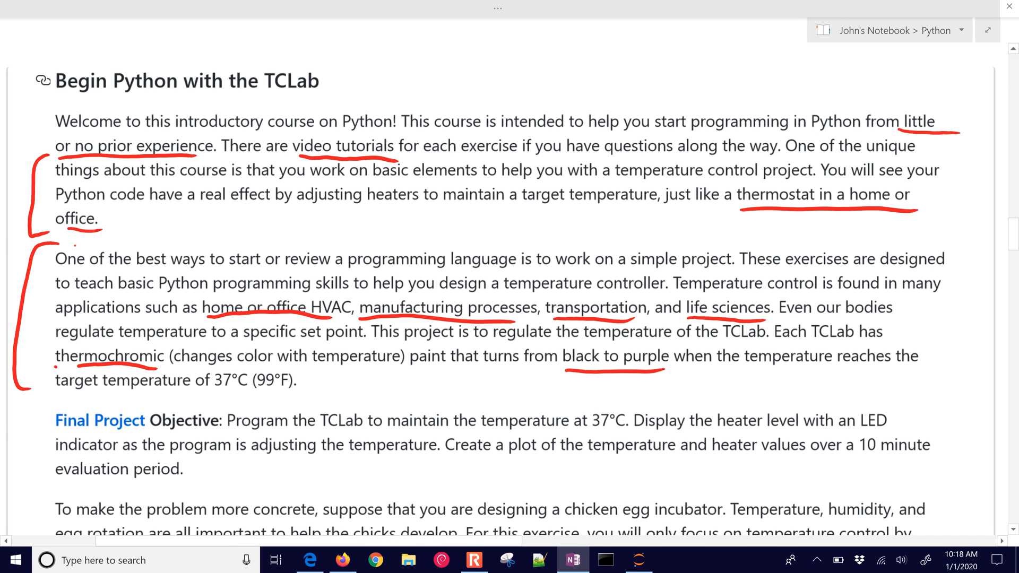
pyautogui.moveTo(206, 386); pyautogui.dragTo(287, 383)
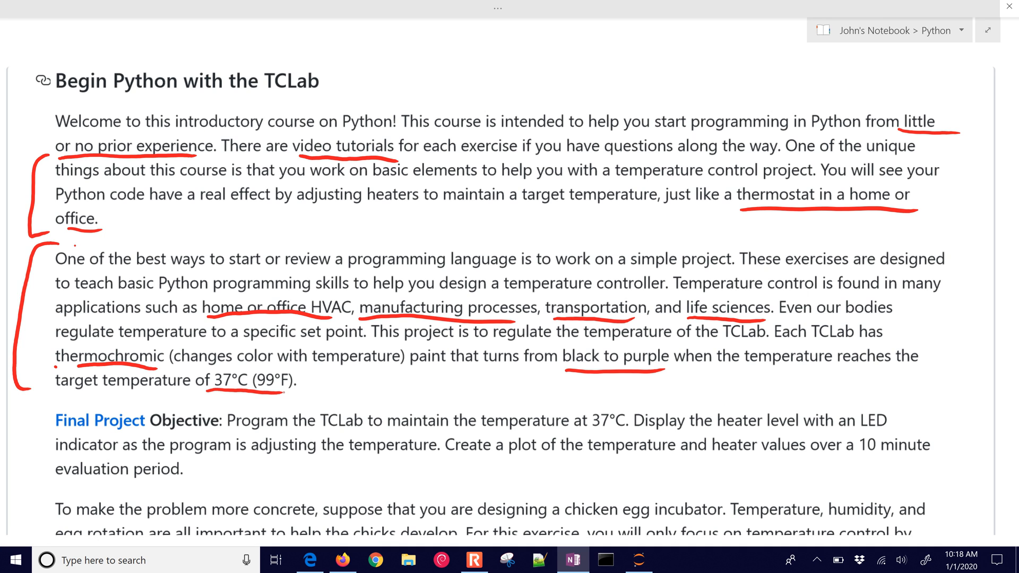
# Bracket the Final Project paragraph and underline its LED, ten-minute plot and temperature-control goals.
pyautogui.scroll(-3)
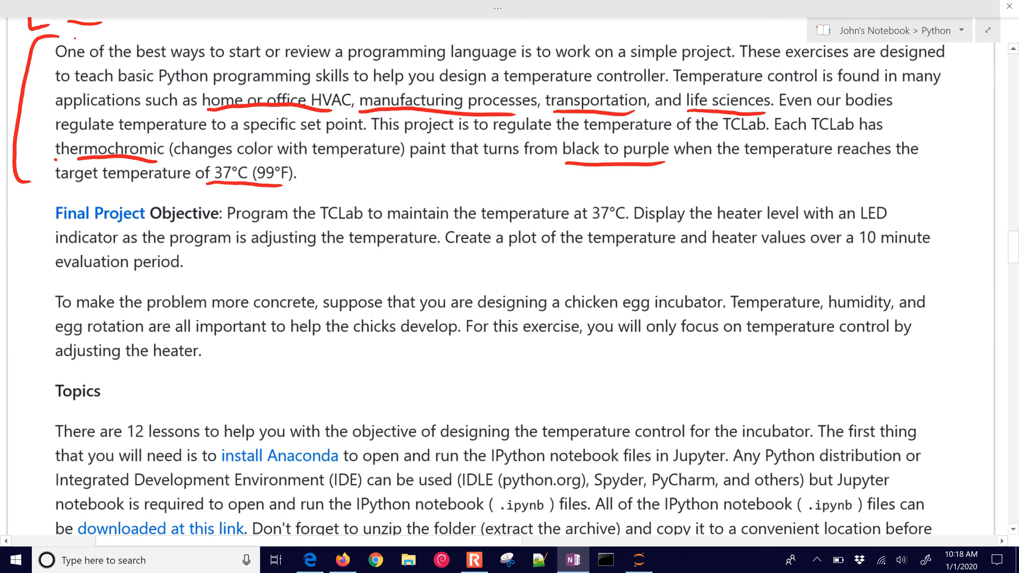
pyautogui.moveTo(52, 192); pyautogui.dragTo(52, 276)
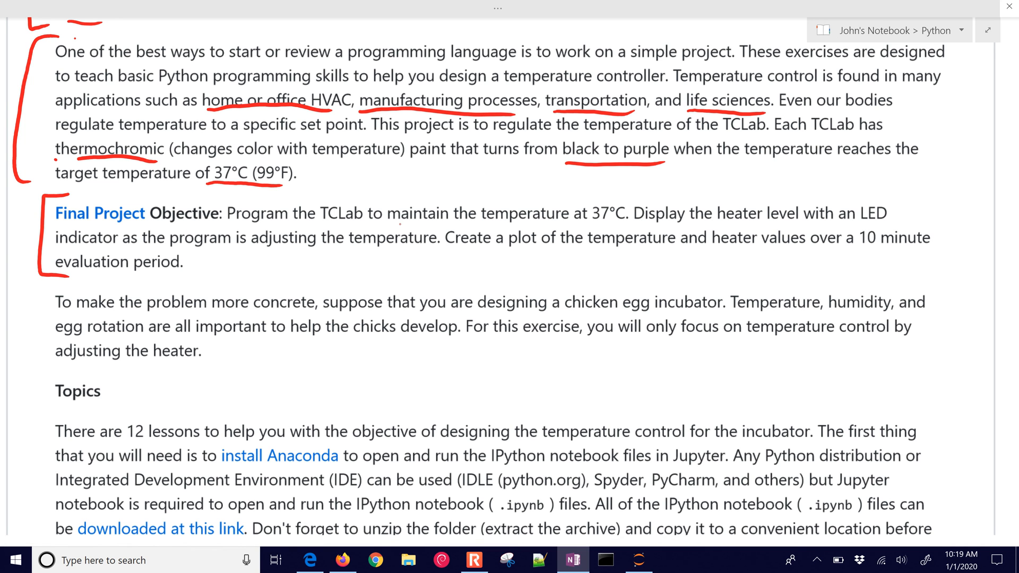
pyautogui.moveTo(386, 223); pyautogui.dragTo(555, 224)
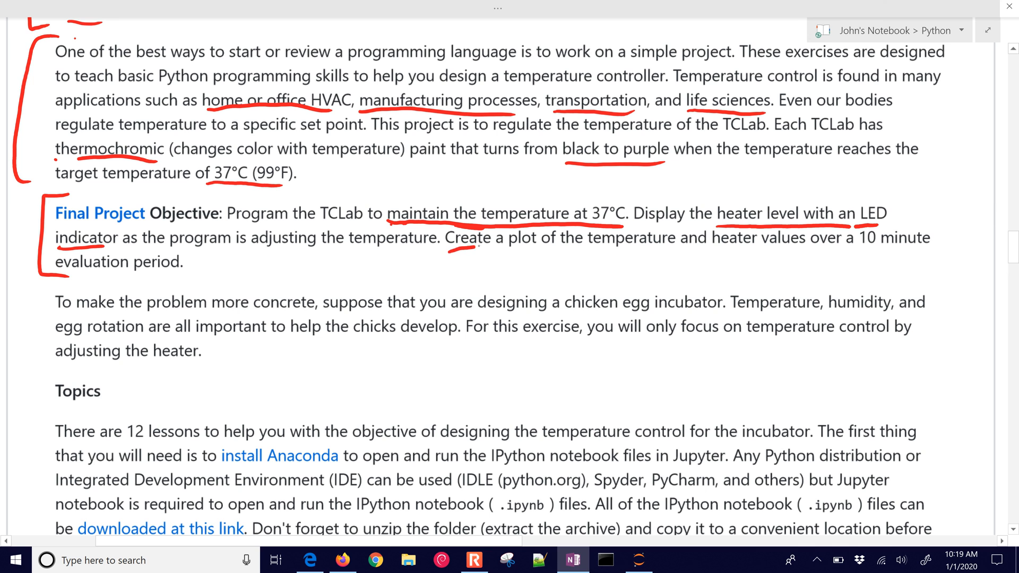
pyautogui.moveTo(455, 254); pyautogui.dragTo(924, 257)
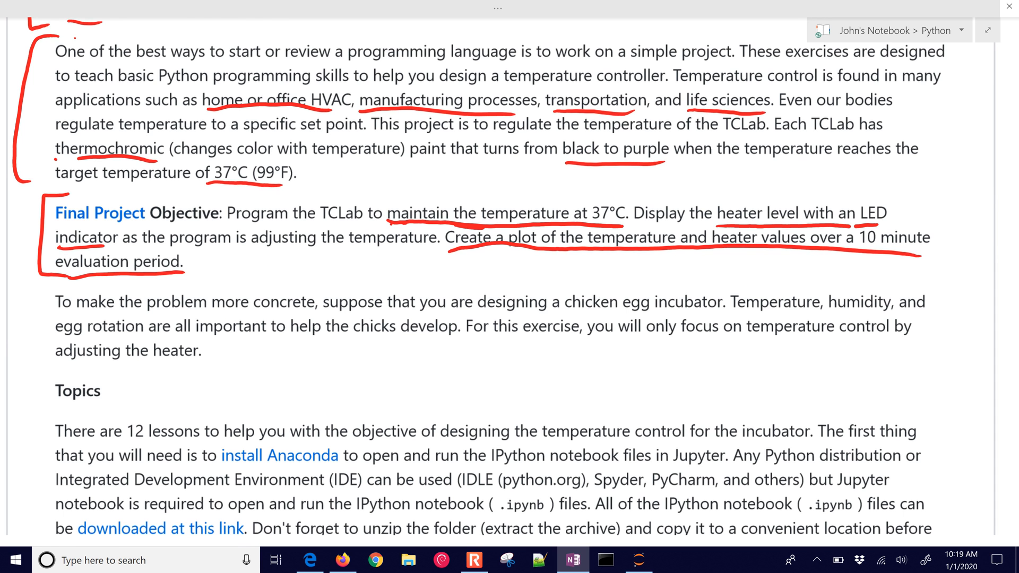
pyautogui.scroll(-3)
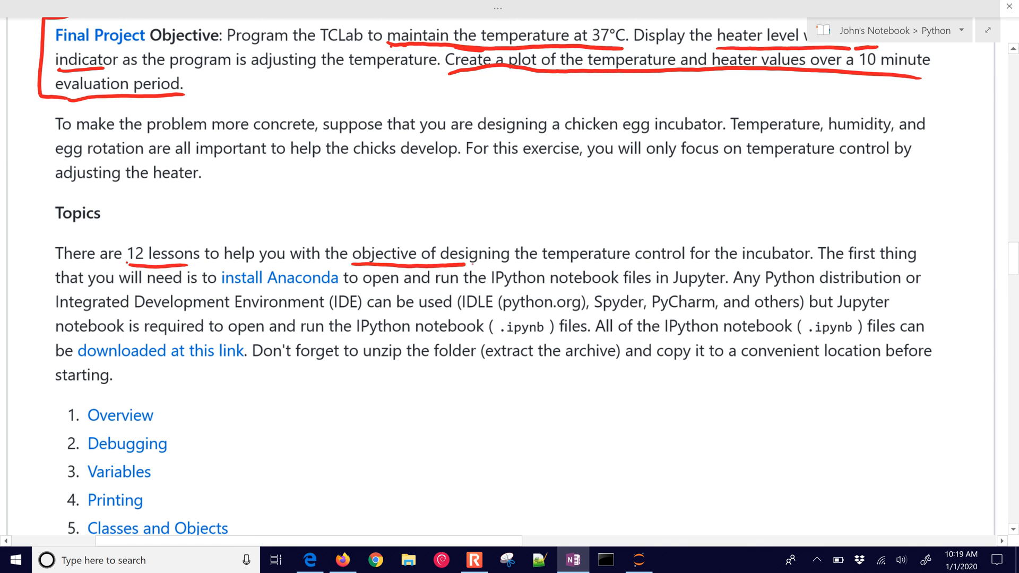
pyautogui.moveTo(468, 265); pyautogui.dragTo(683, 263)
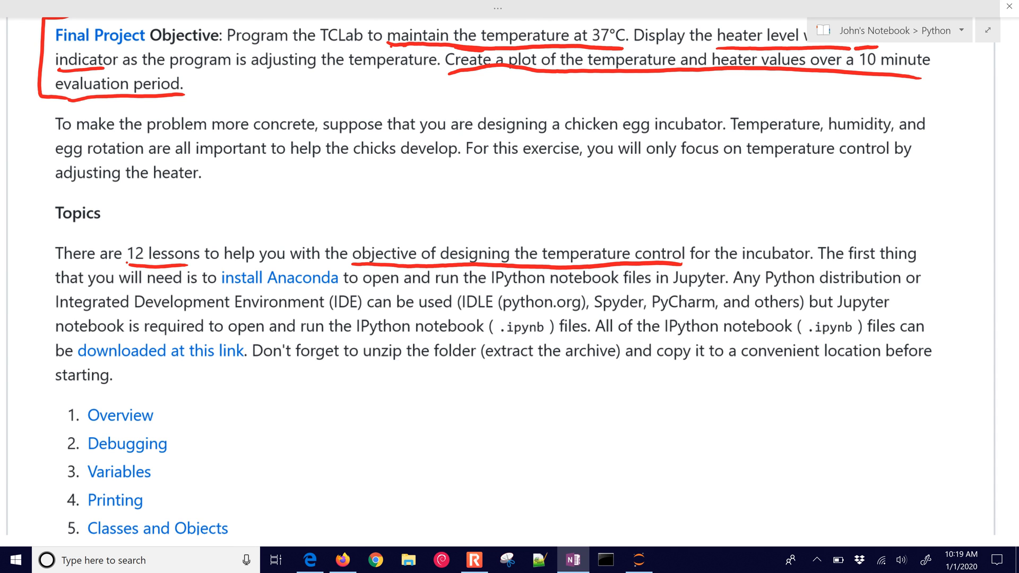
# Circle the Topics lesson titles in red, including Debugging and Functions through If Statements.
pyautogui.scroll(-3)
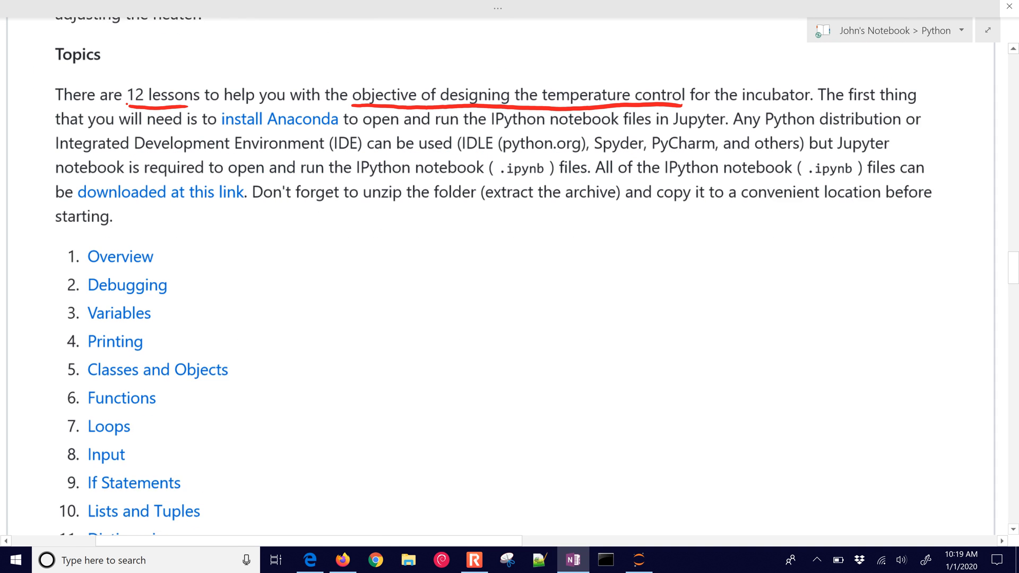
pyautogui.scroll(-3)
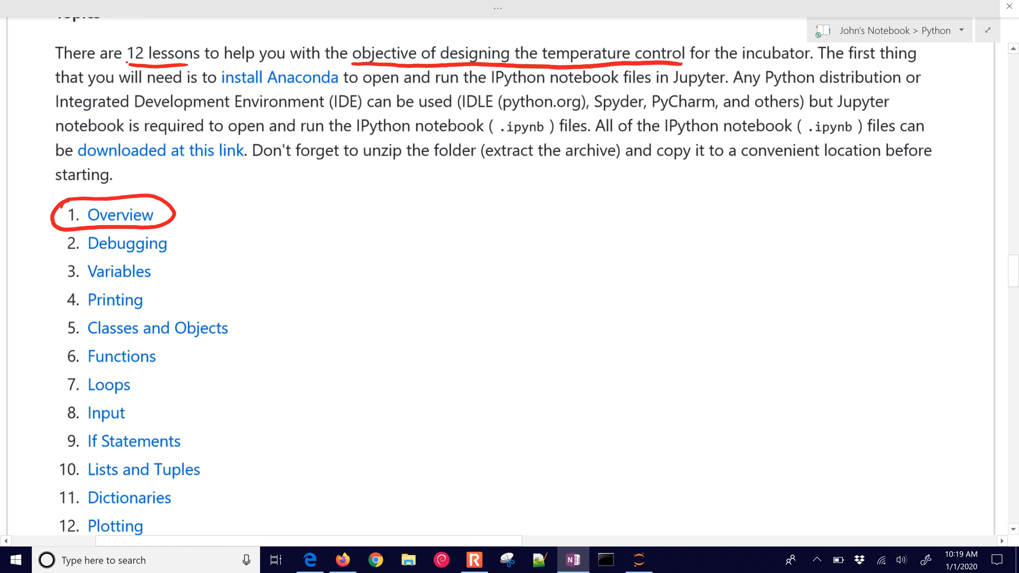
pyautogui.moveTo(58, 243); pyautogui.dragTo(182, 243)
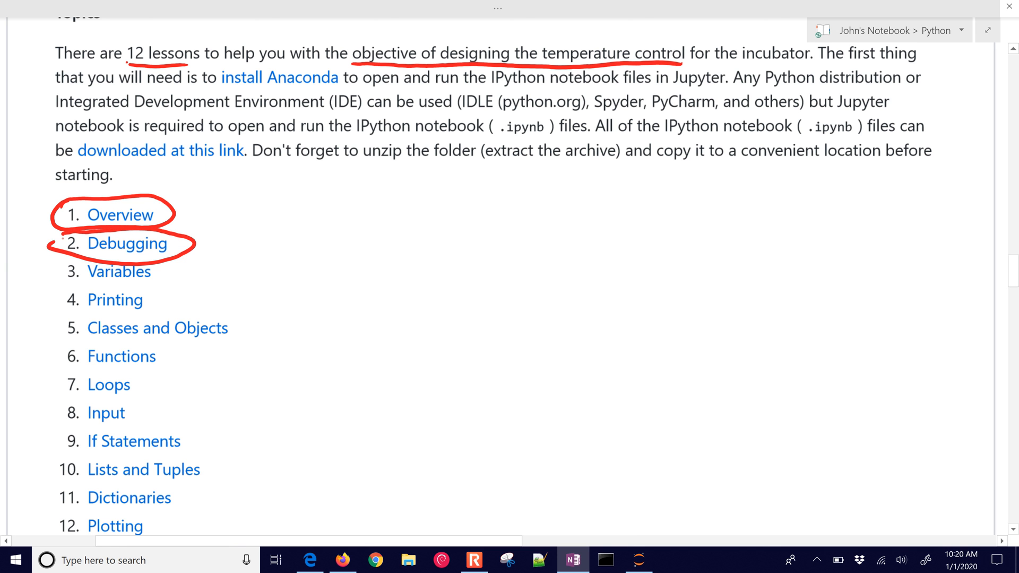
pyautogui.scroll(-3)
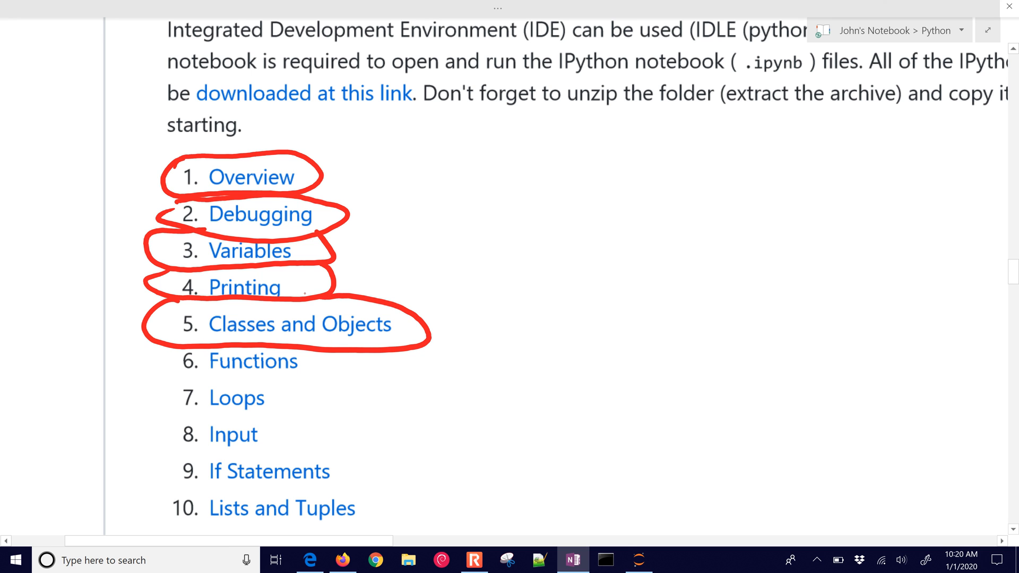
pyautogui.moveTo(163, 361); pyautogui.dragTo(410, 361)
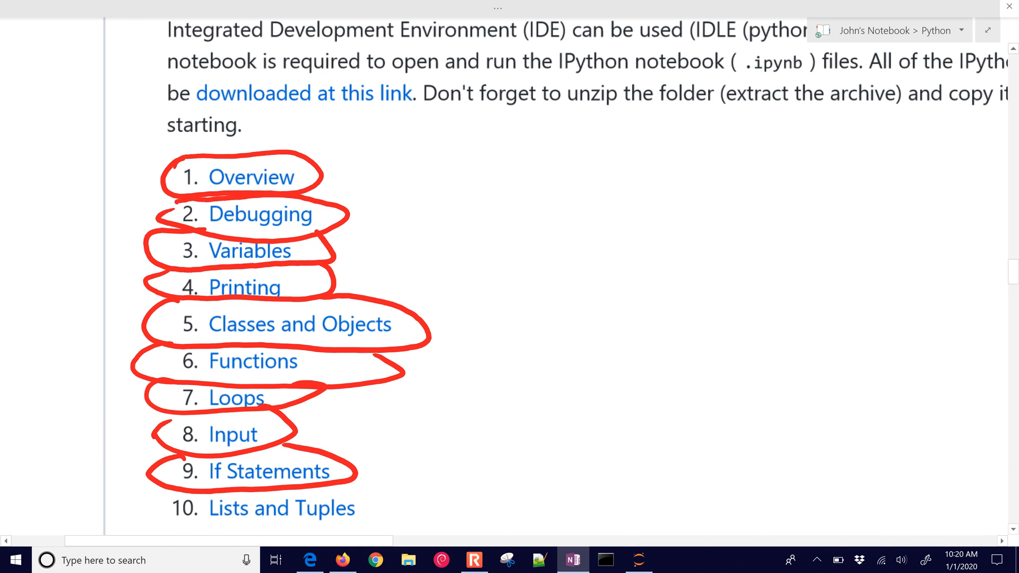
pyautogui.scroll(-3)
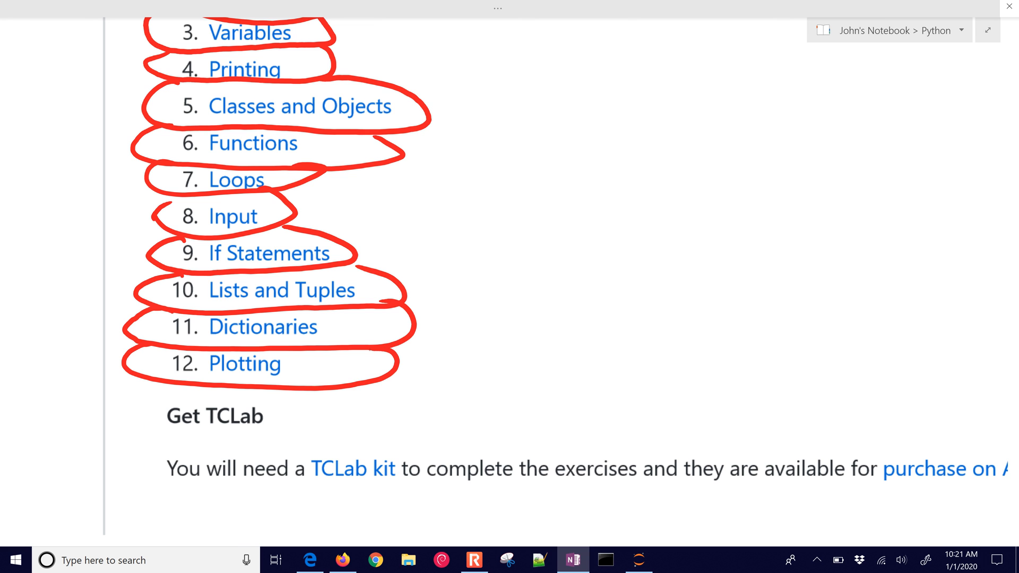
# Handwrite 'support', '@', 'apmonitor' and '.com' in red to the right of Get TCLab.
pyautogui.scroll(-3)
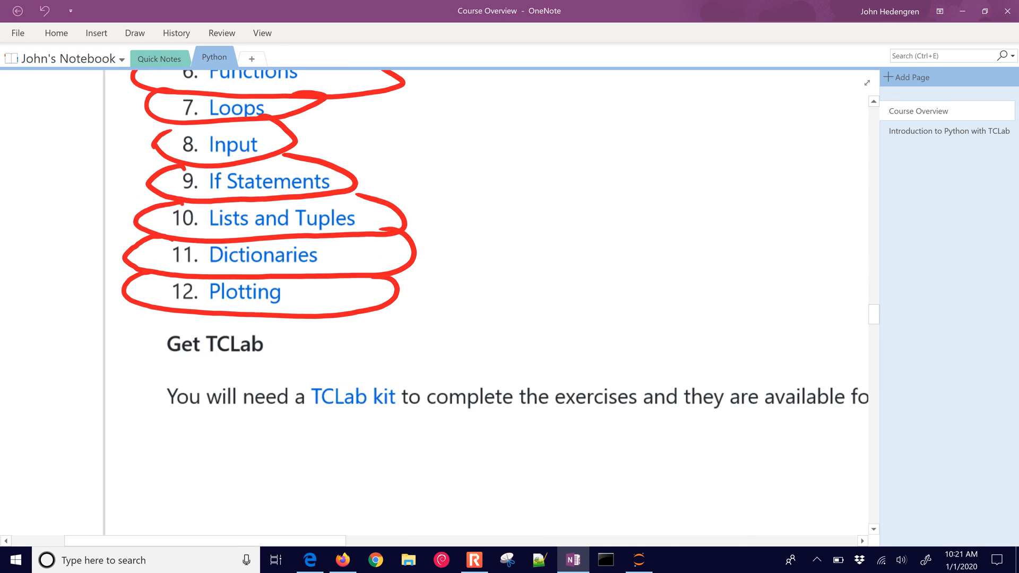
pyautogui.scroll(-3)
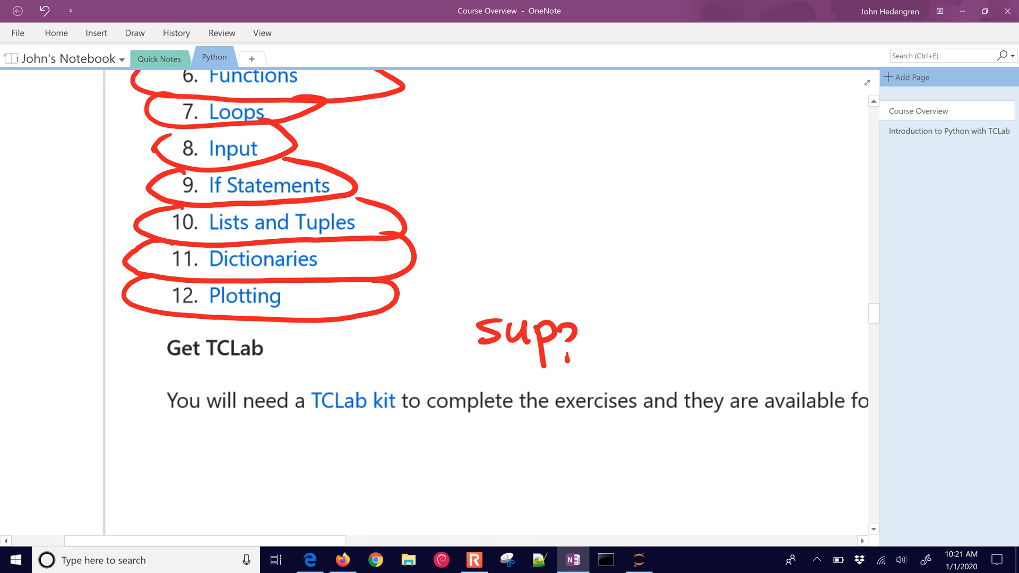
pyautogui.moveTo(565, 338); pyautogui.dragTo(599, 332)
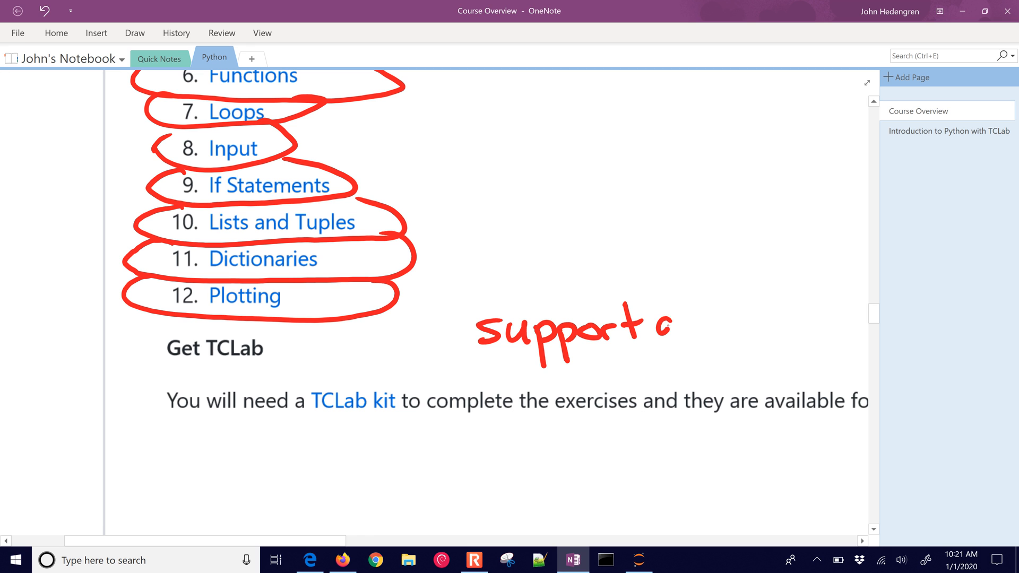
pyautogui.moveTo(650, 325); pyautogui.dragTo(653, 387)
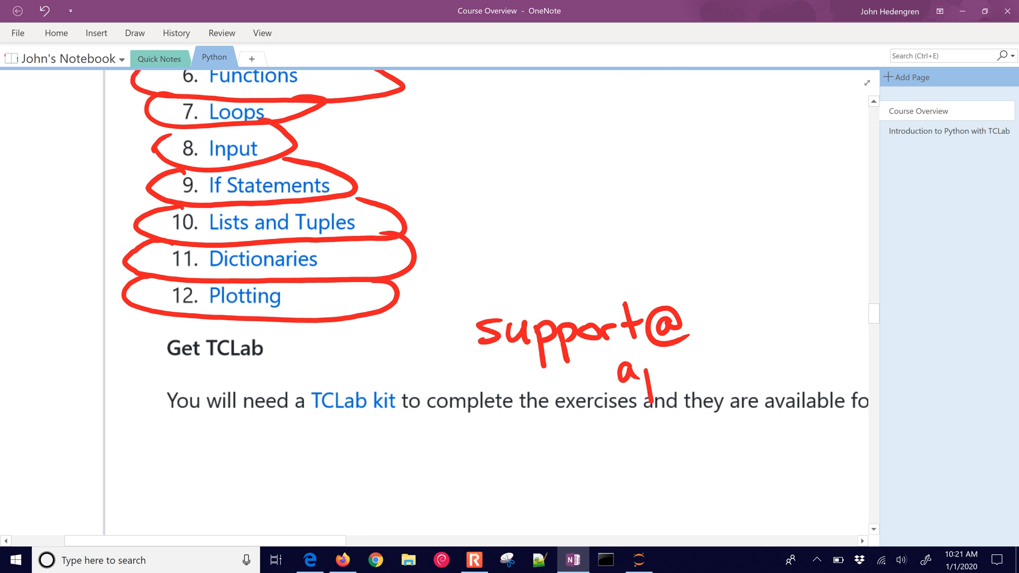
pyautogui.moveTo(640, 374); pyautogui.dragTo(735, 374)
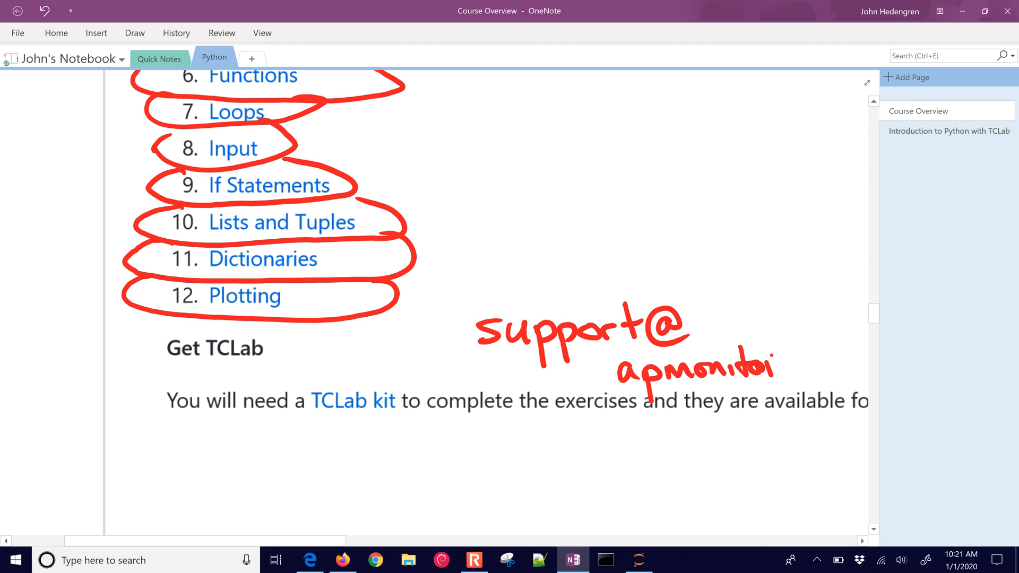
pyautogui.moveTo(748, 364); pyautogui.dragTo(852, 364)
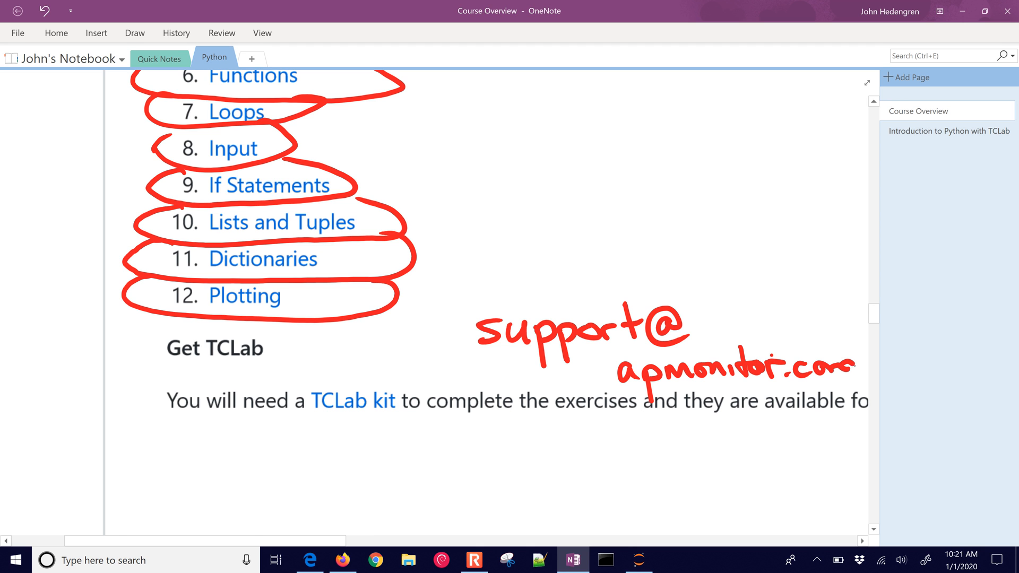